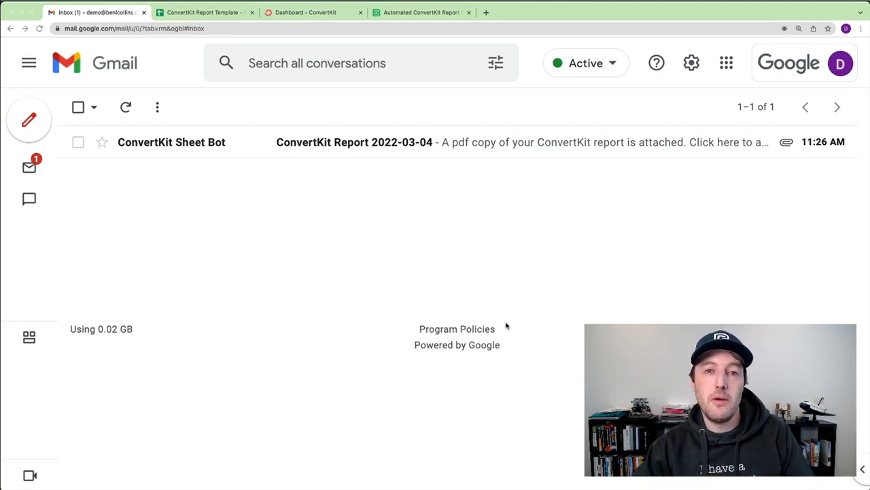
{"action": "mouse_move", "coordinate": [418, 246]}
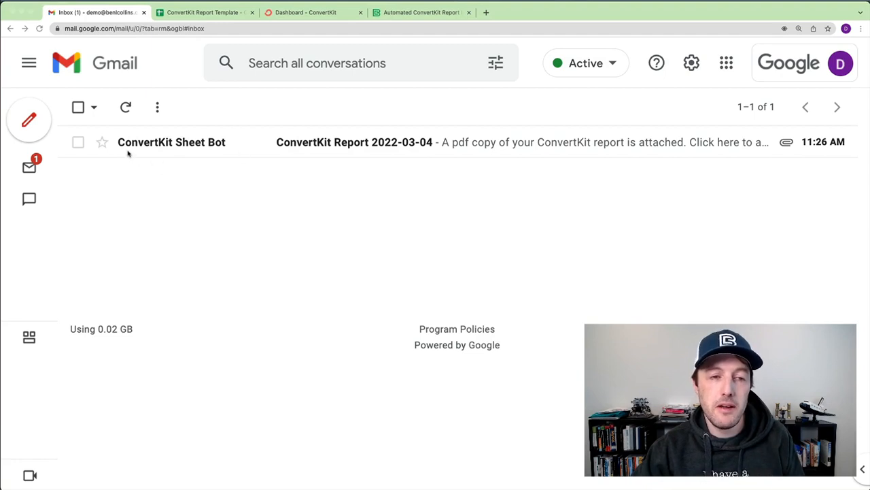
{"action": "mouse_move", "coordinate": [424, 215]}
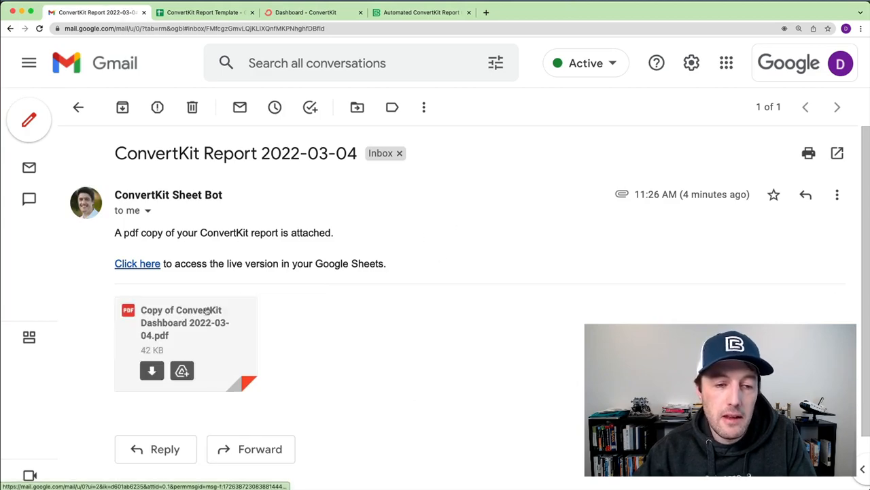
{"action": "left_click", "coordinate": [186, 323]}
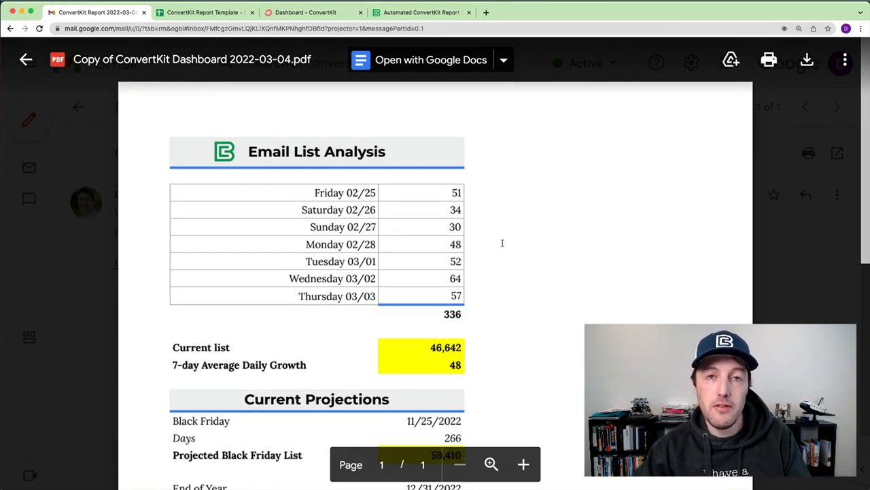
{"action": "scroll", "scroll_direction": "down", "scroll_amount": 3}
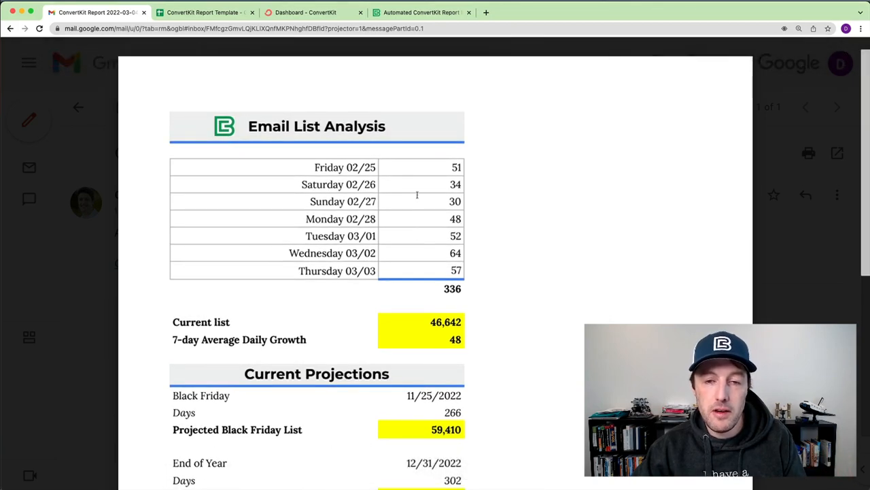
{"action": "scroll", "scroll_direction": "down", "scroll_amount": 3}
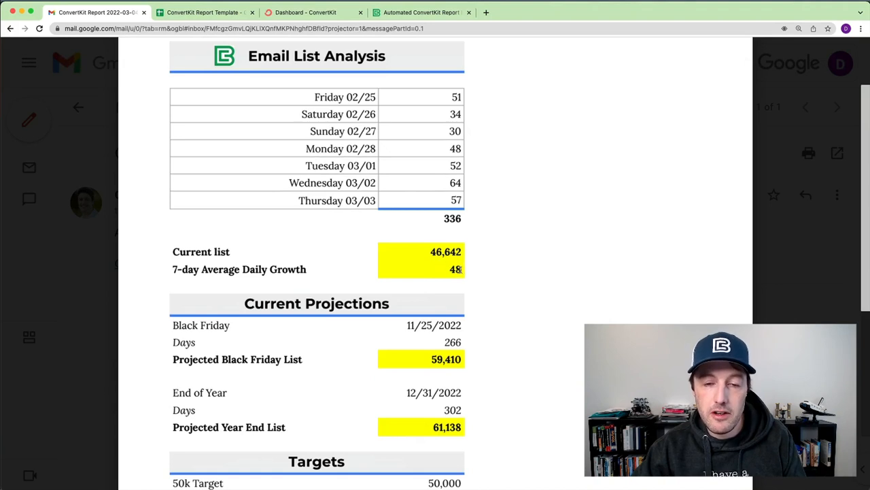
{"action": "scroll", "scroll_direction": "down", "scroll_amount": 3}
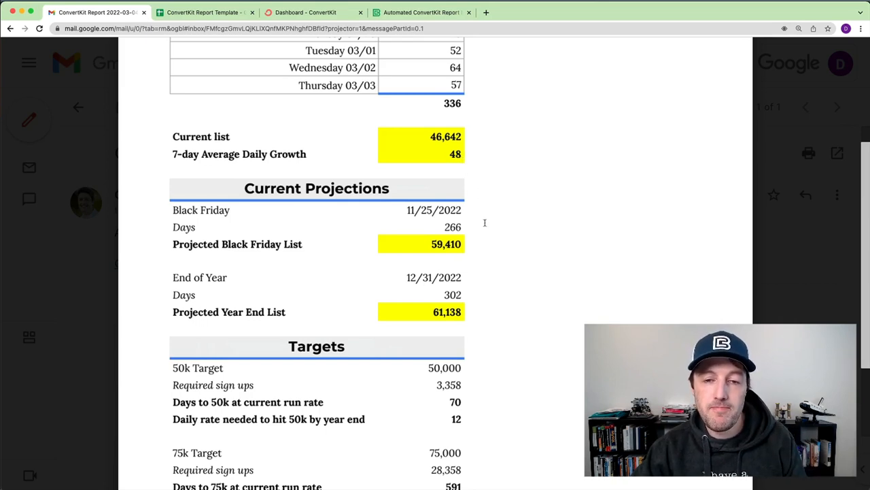
{"action": "scroll", "scroll_direction": "down", "scroll_amount": 3}
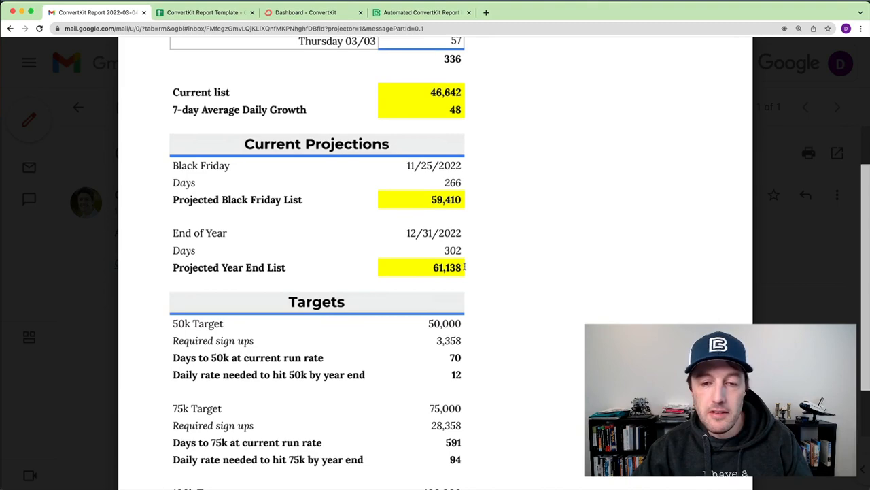
{"action": "scroll", "scroll_direction": "down", "scroll_amount": 3}
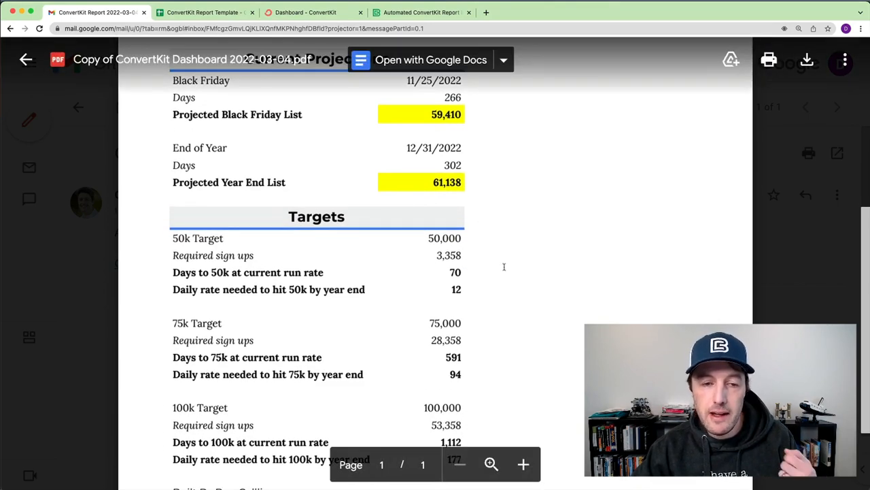
{"action": "scroll", "scroll_direction": "down", "scroll_amount": 3}
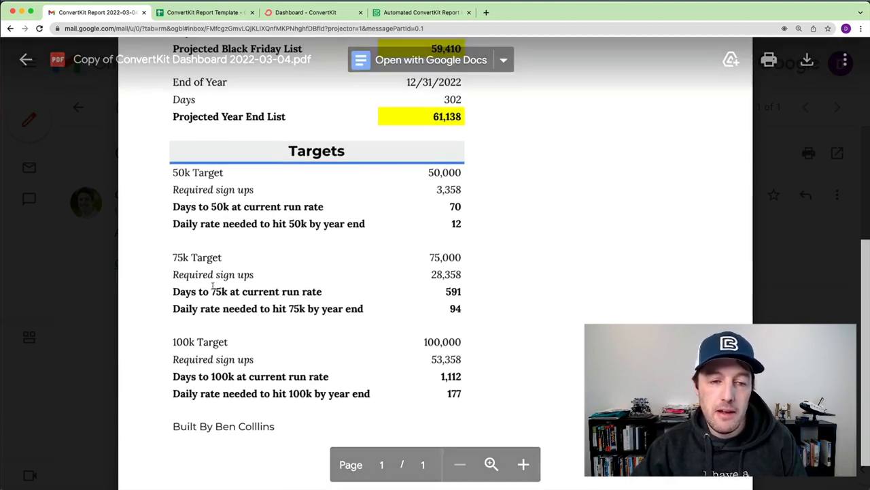
{"action": "mouse_move", "coordinate": [425, 291]}
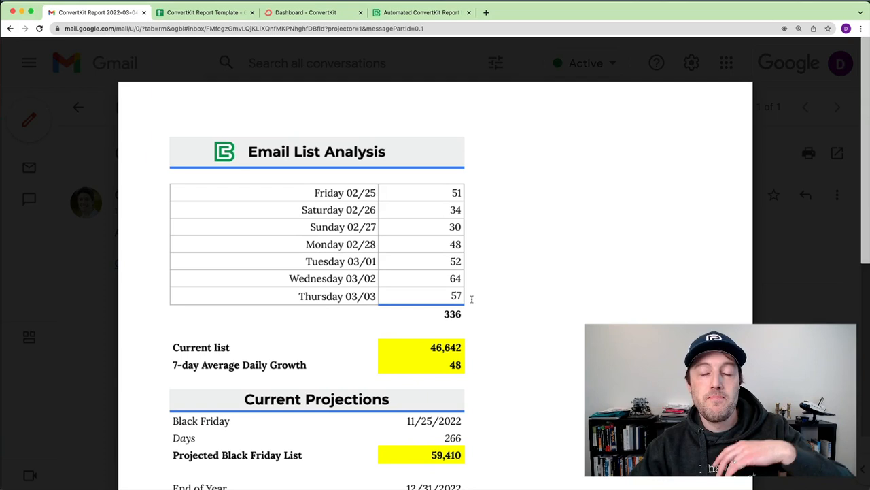
{"action": "scroll", "scroll_direction": "down", "scroll_amount": 3}
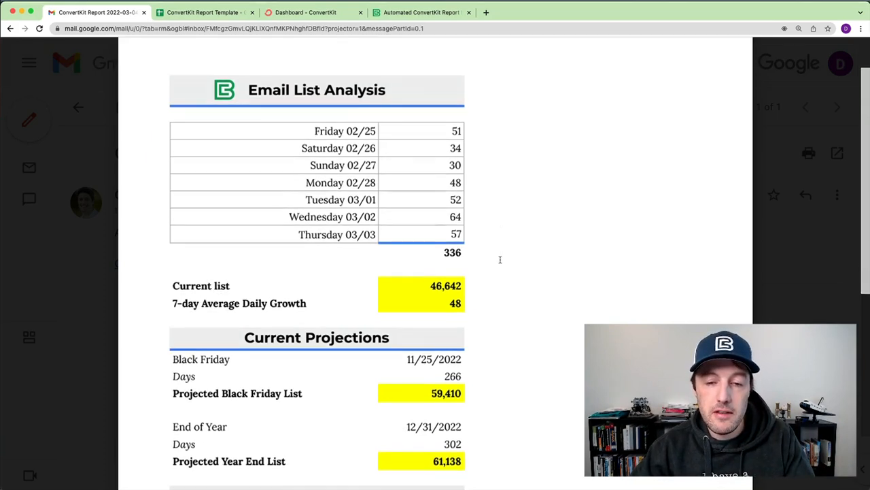
{"action": "scroll", "scroll_direction": "down", "scroll_amount": 3}
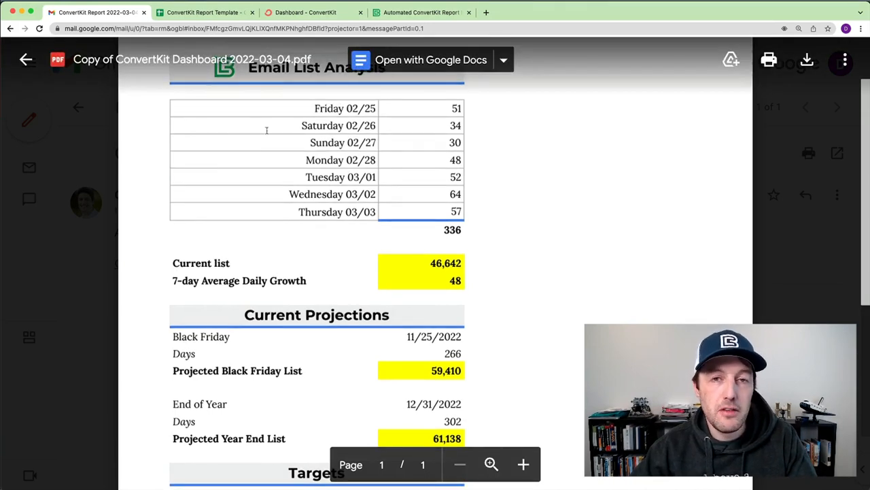
{"action": "left_click", "coordinate": [26, 59]}
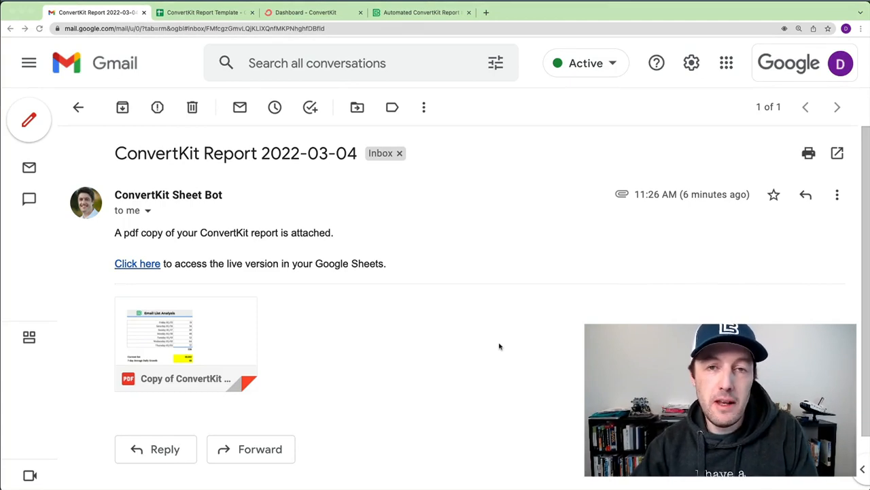
{"action": "mouse_move", "coordinate": [591, 237]}
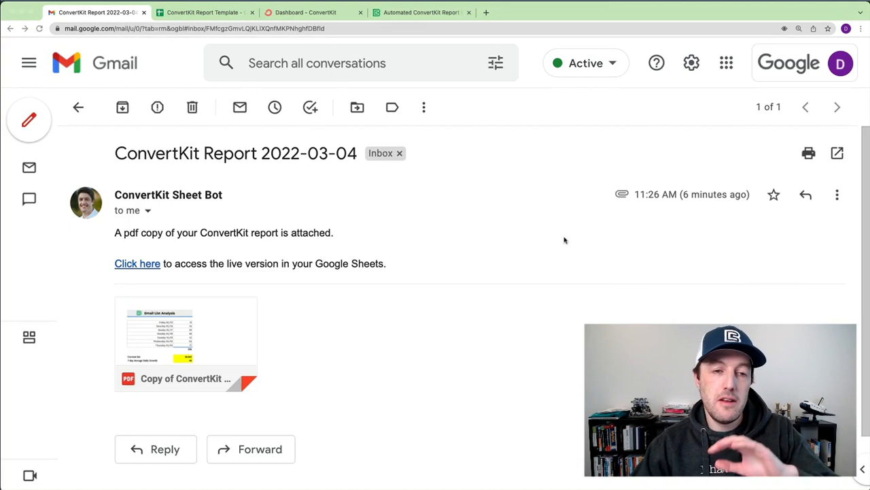
Make a copy of the ConvertKit Report Template spreadsheet, including its attached script.
{"action": "left_click", "coordinate": [204, 12]}
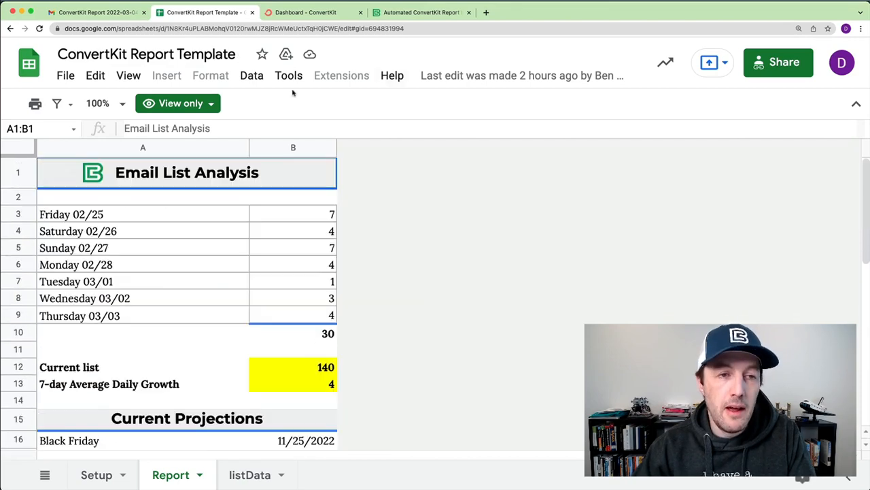
{"action": "left_click", "coordinate": [96, 75]}
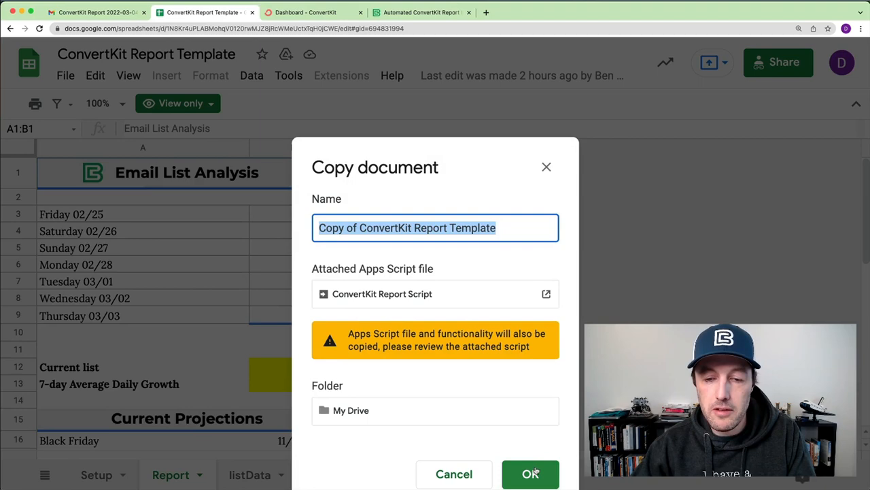
{"action": "left_click", "coordinate": [530, 474]}
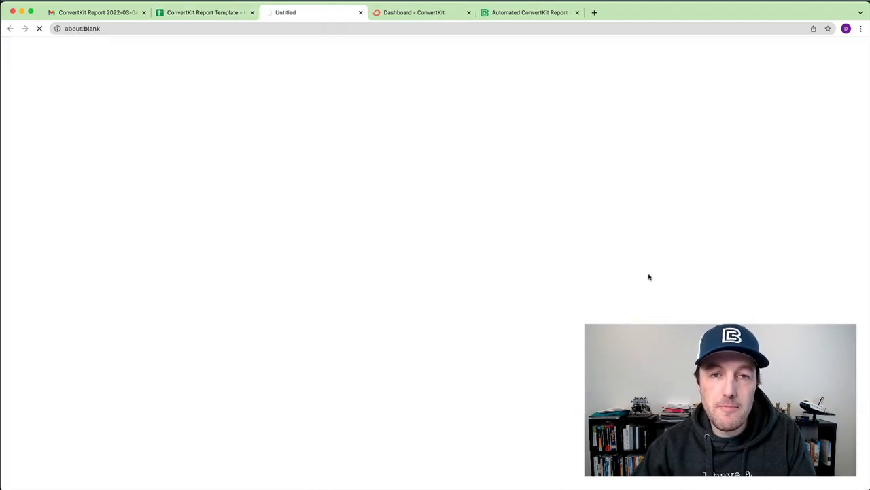
{"action": "mouse_move", "coordinate": [650, 274]}
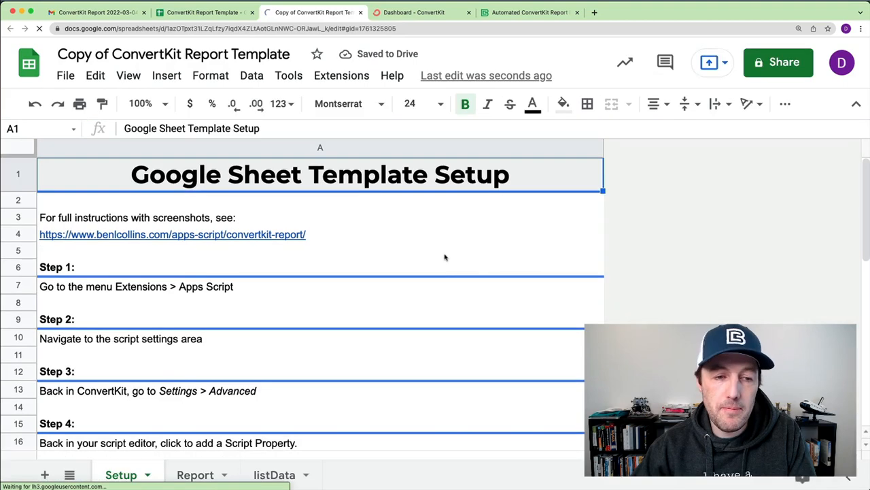
Review the copied template's Report and listData sheets, ending on Report.
{"action": "scroll", "scroll_direction": "down", "scroll_amount": 3}
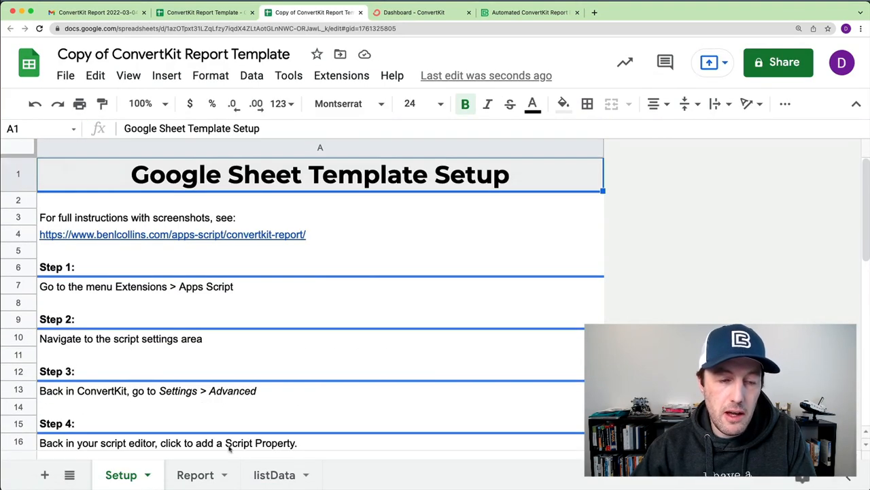
{"action": "left_click", "coordinate": [195, 474]}
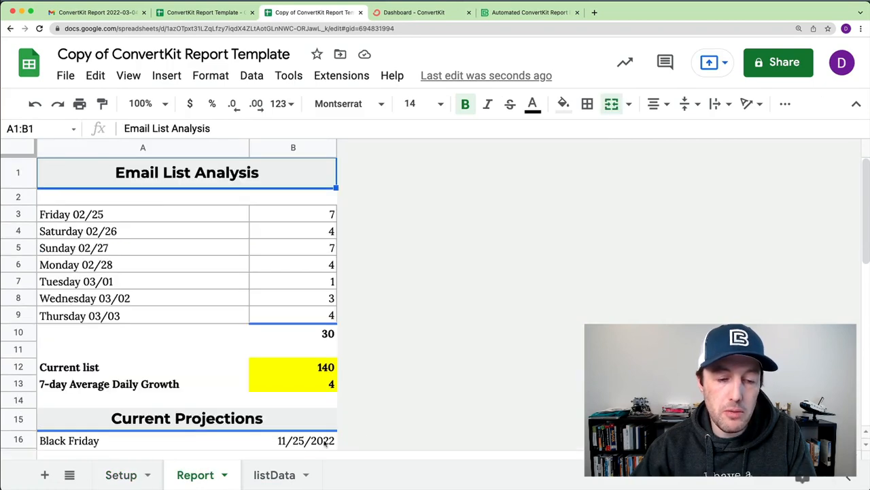
{"action": "left_click", "coordinate": [274, 475]}
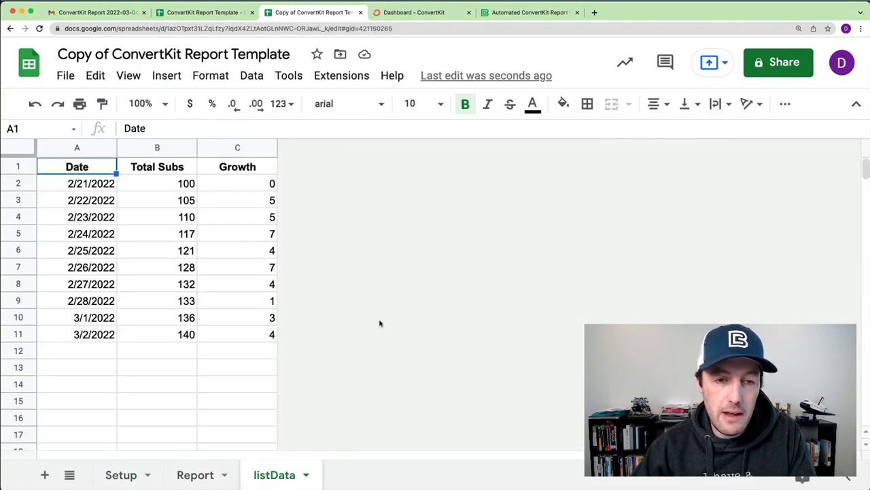
{"action": "left_click", "coordinate": [195, 475]}
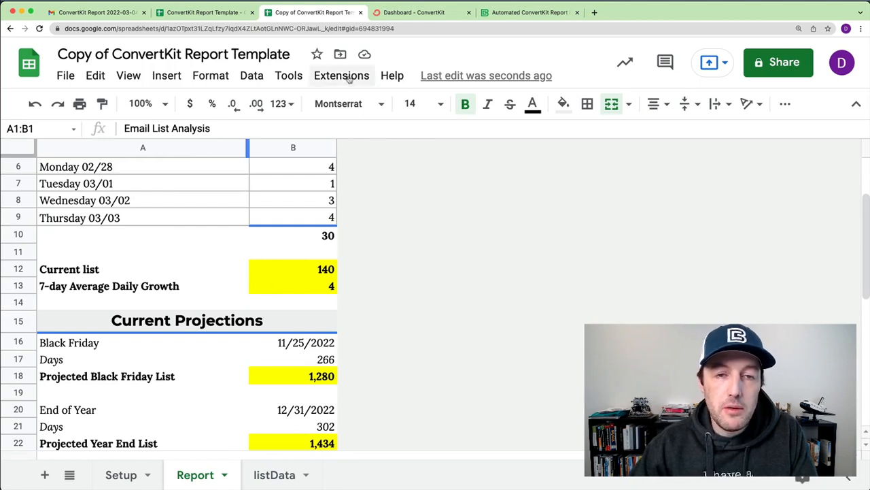
{"action": "left_click", "coordinate": [341, 76]}
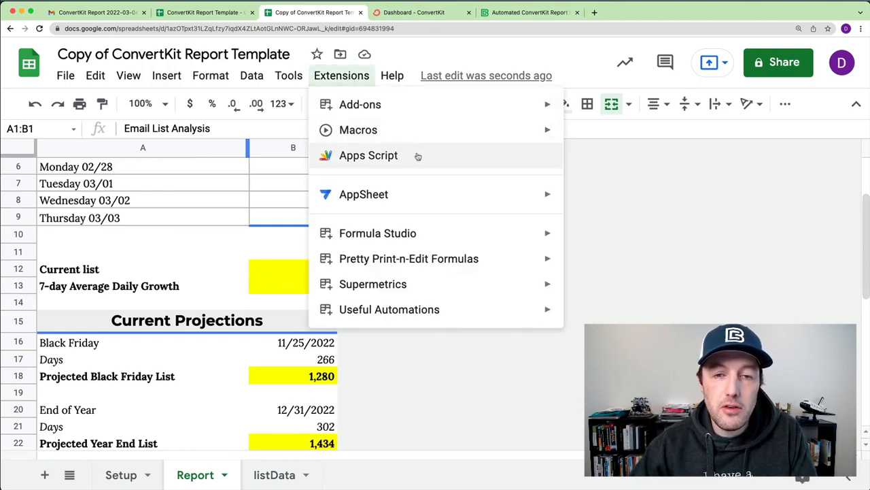
{"action": "left_click", "coordinate": [368, 155]}
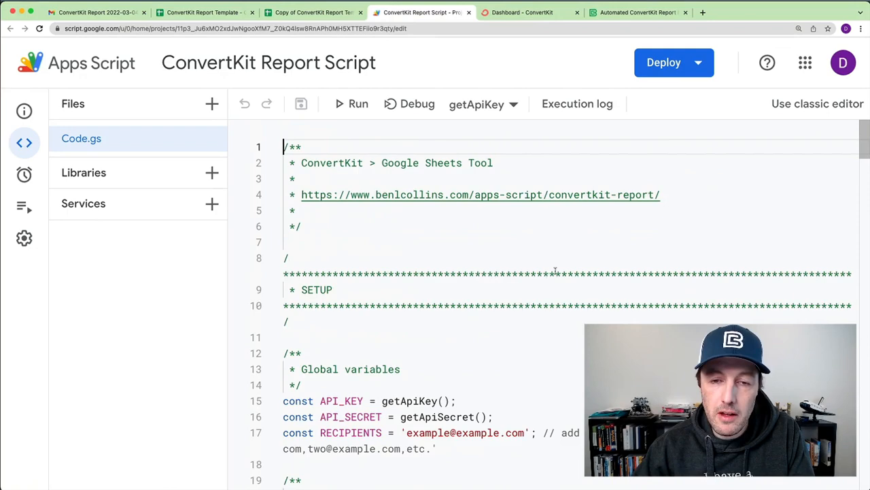
{"action": "scroll", "scroll_direction": "down", "scroll_amount": 3}
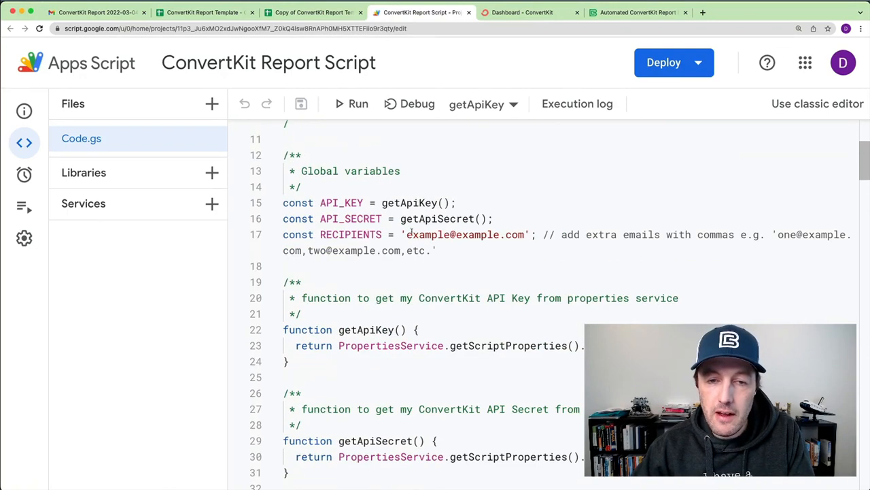
{"action": "double_click", "coordinate": [449, 235]}
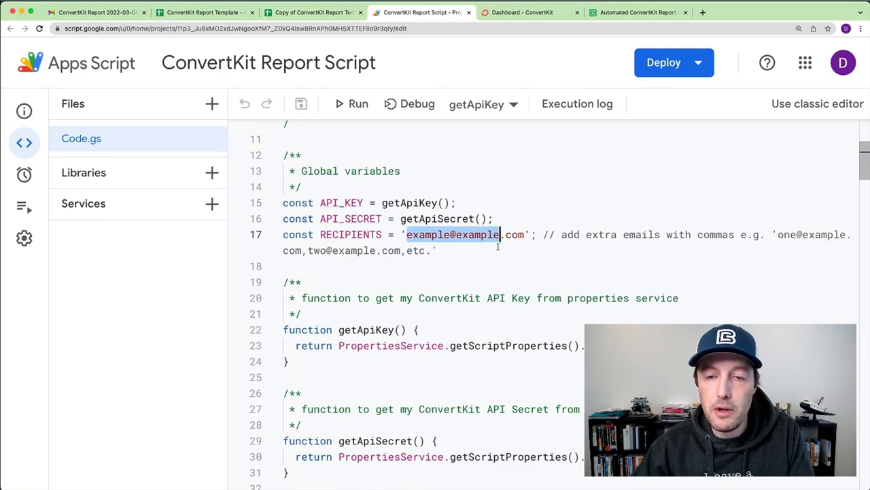
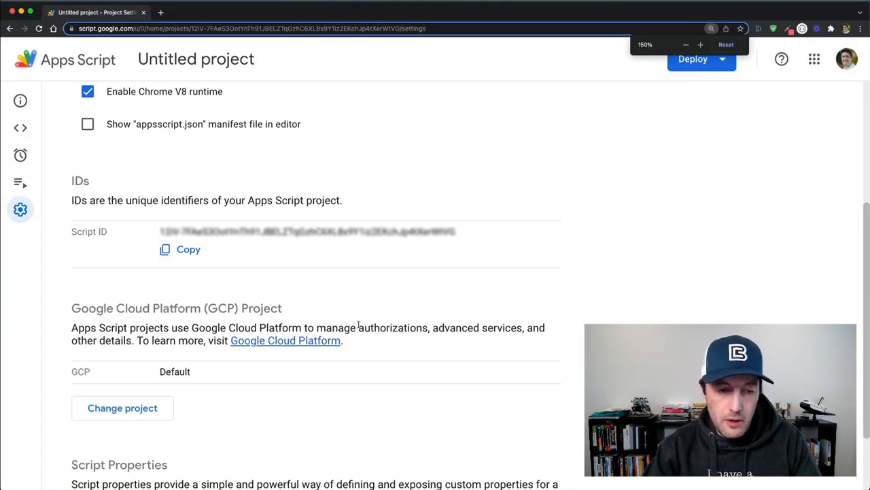
Add a script property named CK_API_KEY in Project Settings.
{"action": "scroll", "scroll_direction": "down", "scroll_amount": 3}
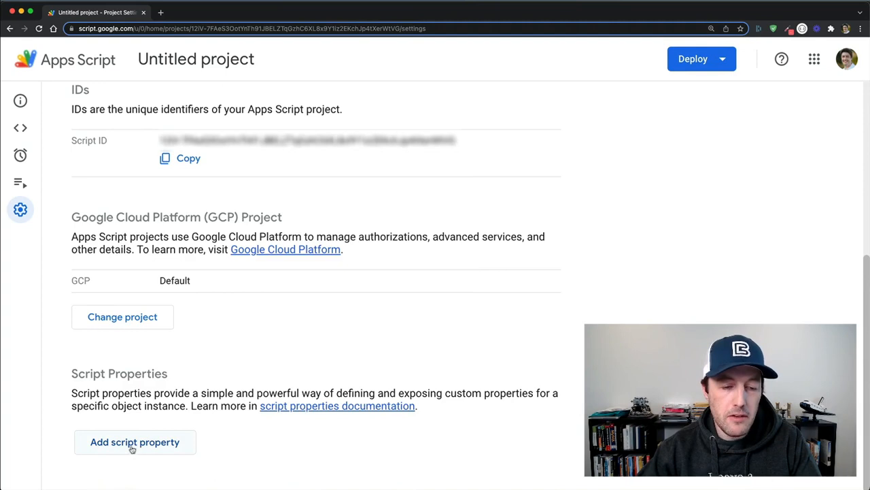
{"action": "left_click", "coordinate": [134, 441]}
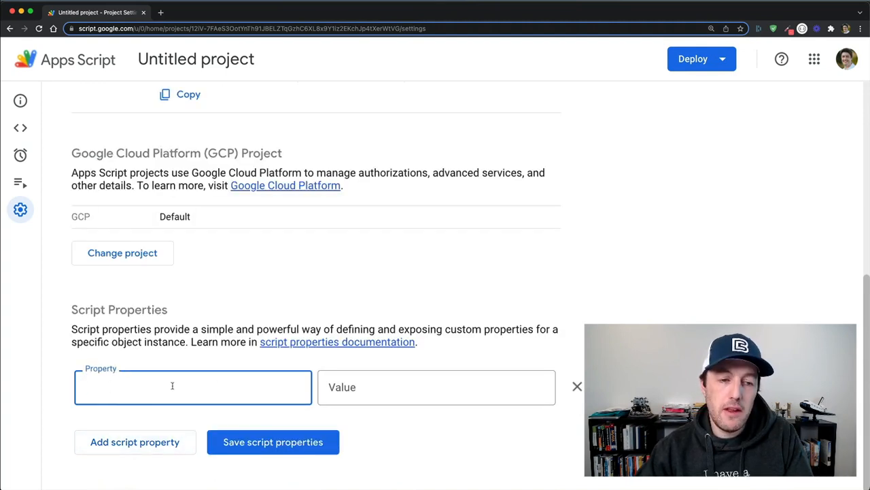
{"action": "type", "text": "CK_API_KEY"}
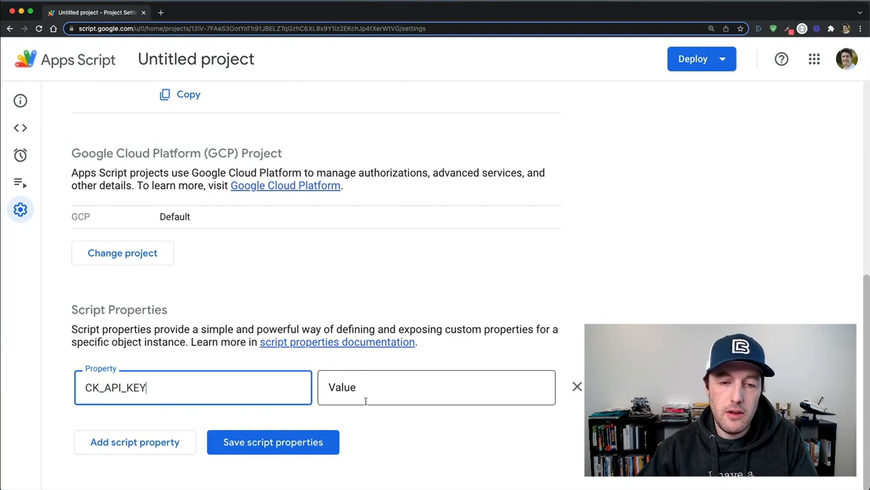
{"action": "left_click", "coordinate": [522, 12]}
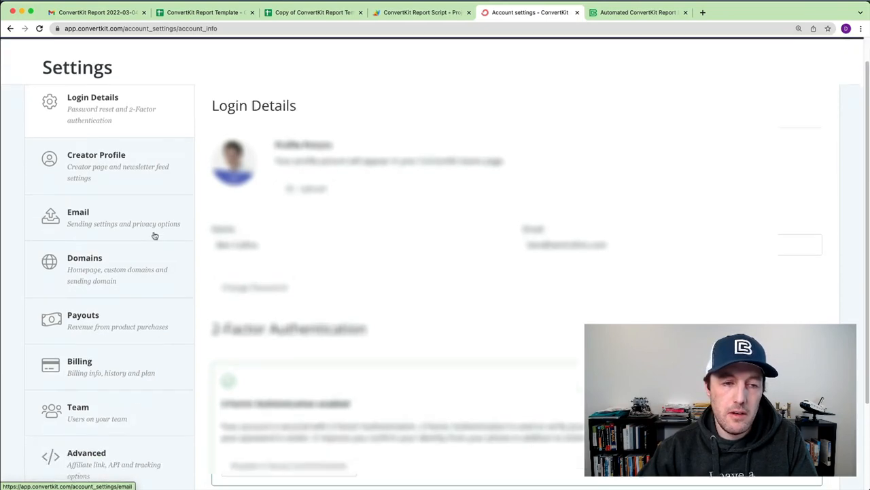
Show the API key and reveal the API secret in ConvertKit's Advanced settings.
{"action": "left_click", "coordinate": [86, 452]}
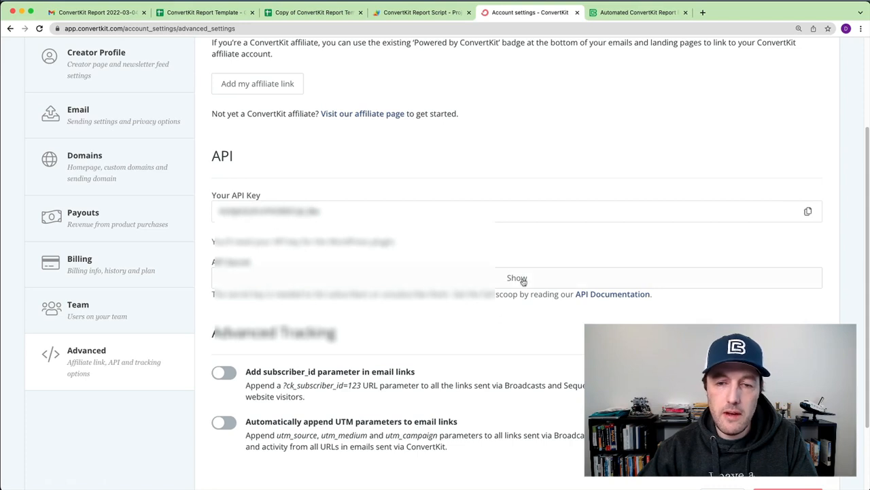
{"action": "left_click", "coordinate": [516, 278]}
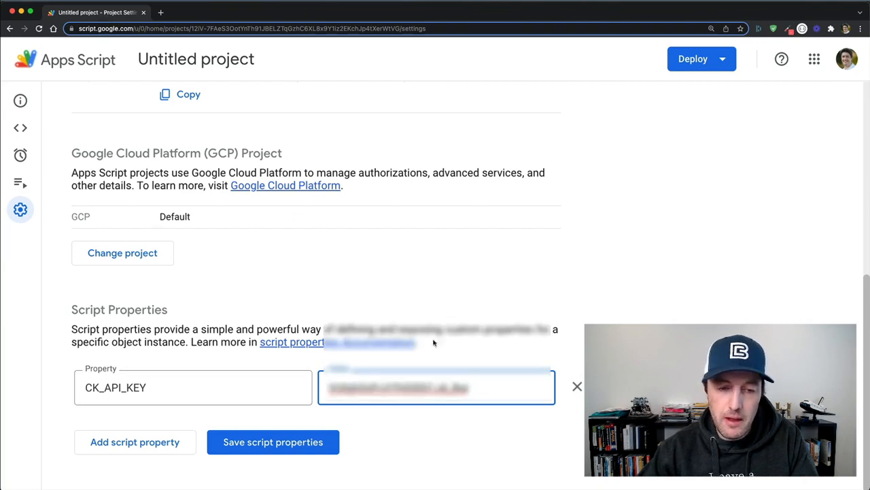
Add a second script property named CK_API_SECRET.
{"action": "left_click", "coordinate": [135, 442]}
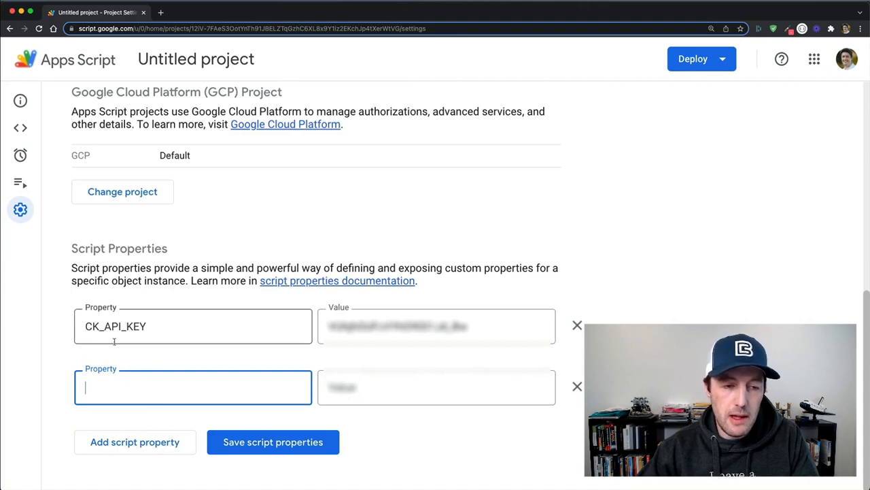
{"action": "type", "text": "CK"}
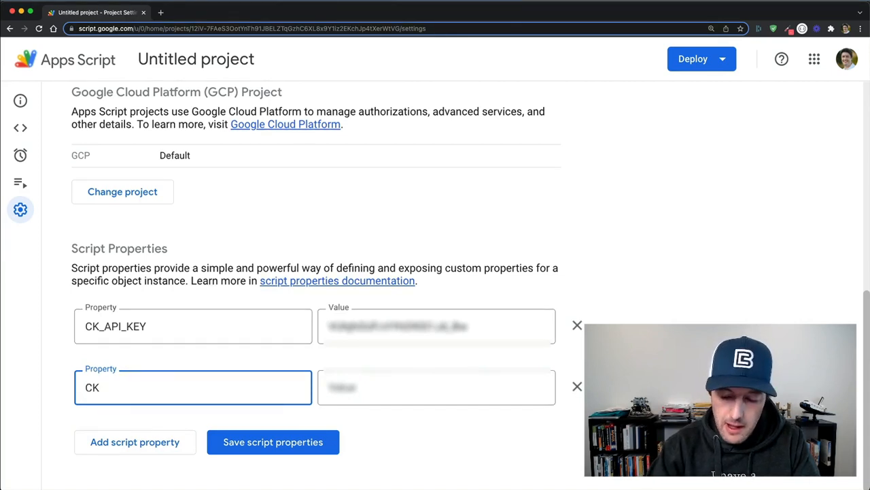
{"action": "type", "text": "_API"}
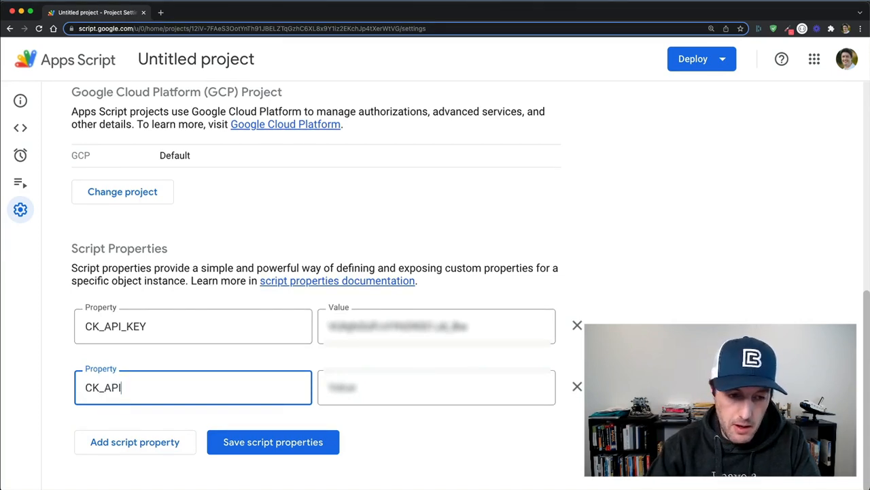
{"action": "type", "text": "_SECRET"}
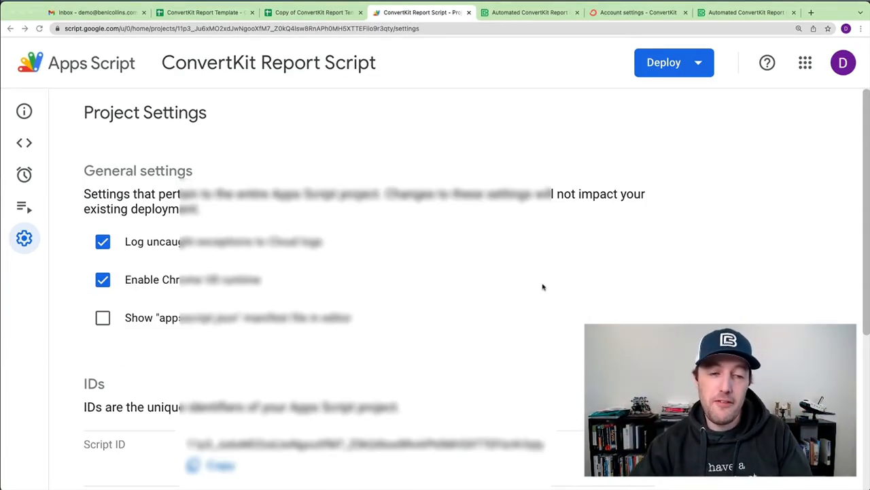
Review the ConvertKit Report Script's project settings and switch to its code editor.
{"action": "scroll", "scroll_direction": "down", "scroll_amount": 3}
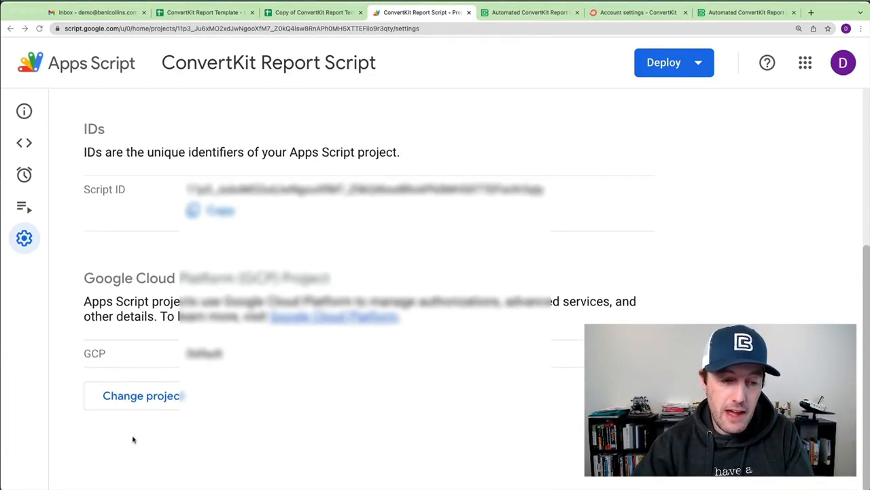
{"action": "mouse_move", "coordinate": [256, 450]}
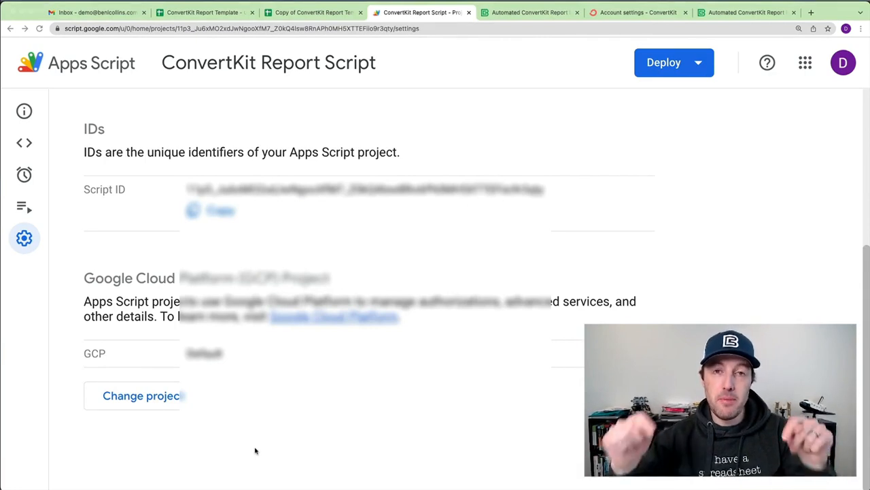
{"action": "mouse_move", "coordinate": [337, 384]}
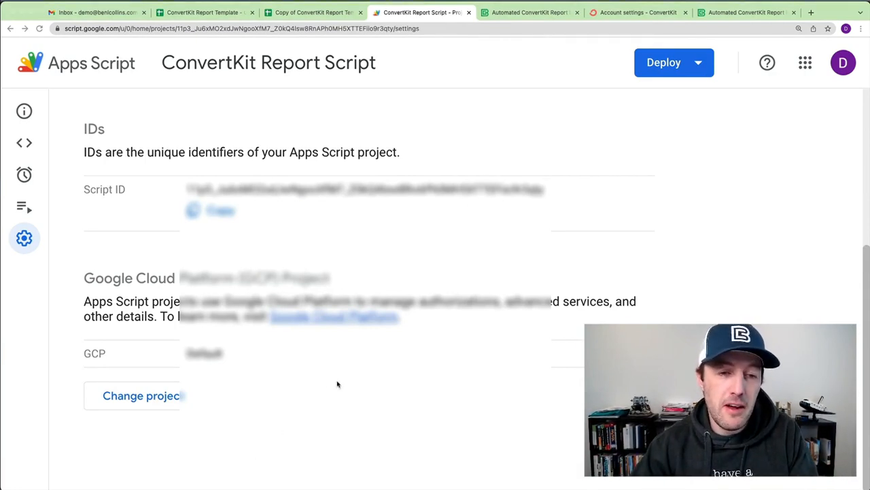
{"action": "mouse_move", "coordinate": [396, 360]}
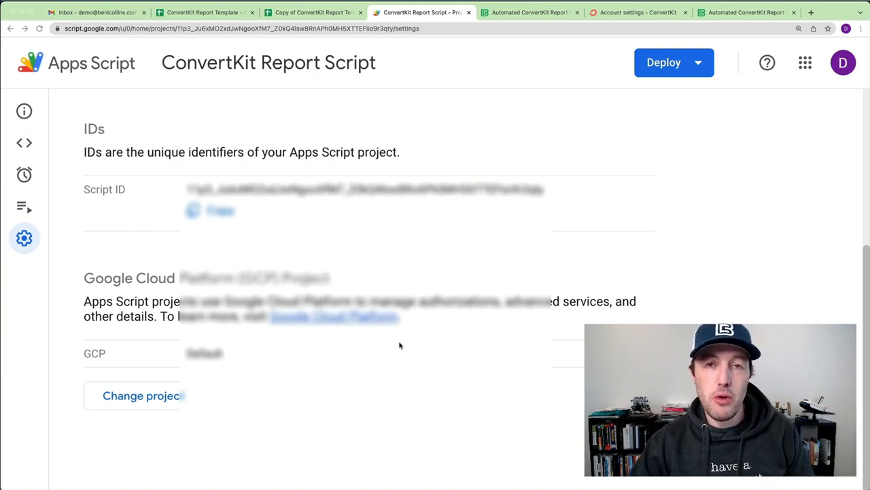
{"action": "mouse_move", "coordinate": [237, 459]}
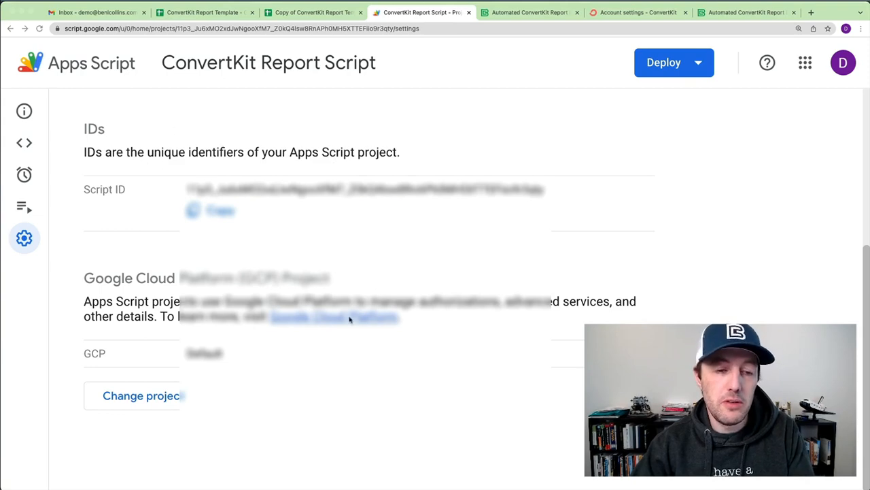
{"action": "left_click", "coordinate": [24, 142]}
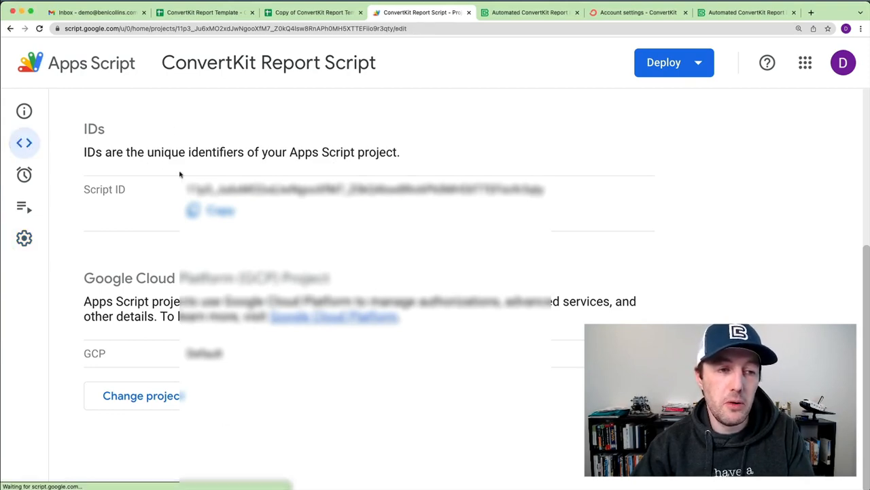
Inspect the setScriptProperties function with its empty key and secret values in Code.gs.
{"action": "left_click", "coordinate": [24, 143]}
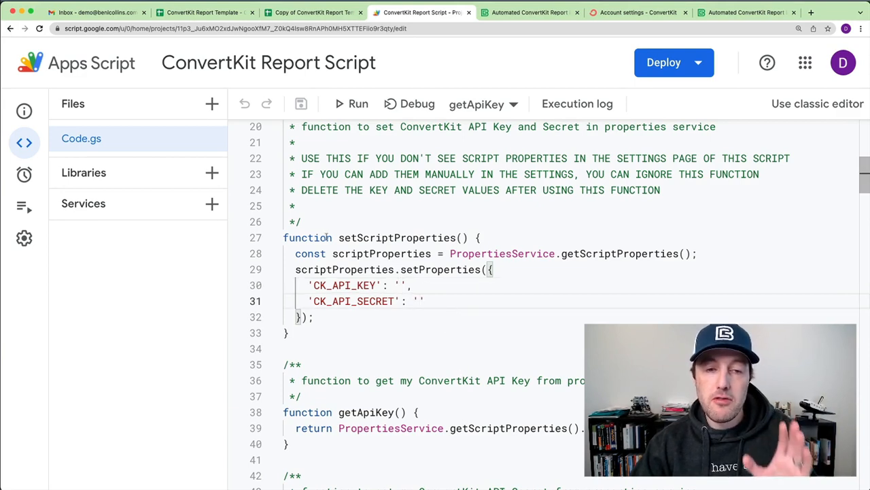
{"action": "left_click_drag", "start_coordinate": [284, 238], "coordinate": [289, 332]}
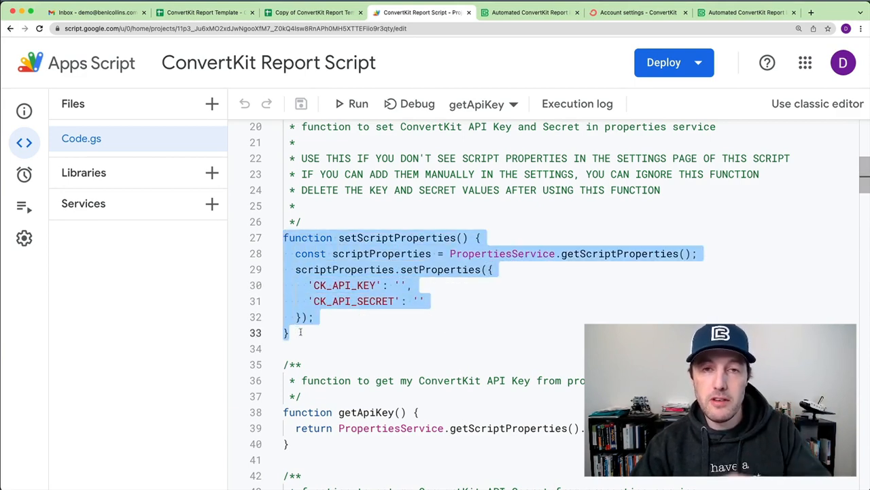
{"action": "left_click", "coordinate": [400, 285]}
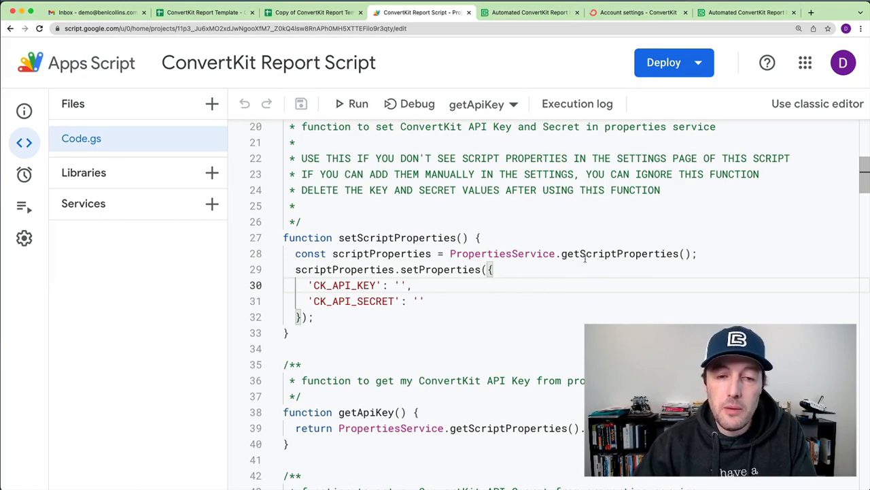
{"action": "left_click", "coordinate": [638, 12]}
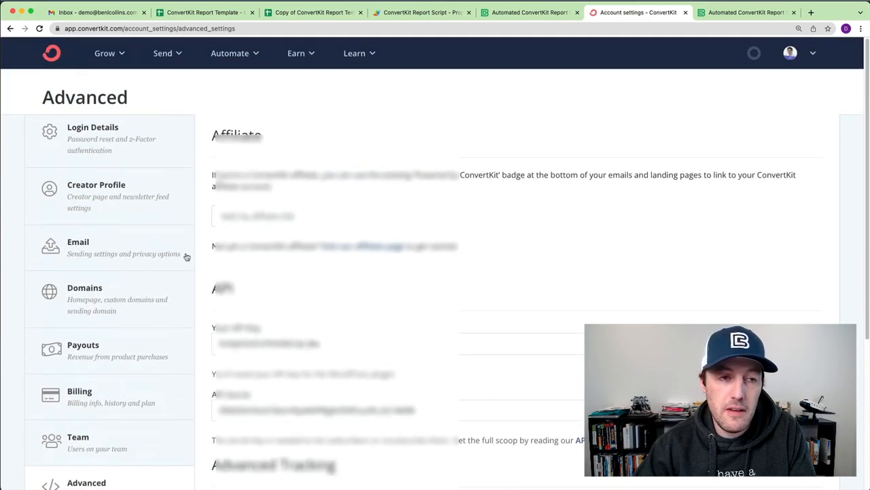
Paste ConvertKit's API key and secret into setScriptProperties' CK_API_KEY and CK_API_SECRET.
{"action": "scroll", "scroll_direction": "down", "scroll_amount": 3}
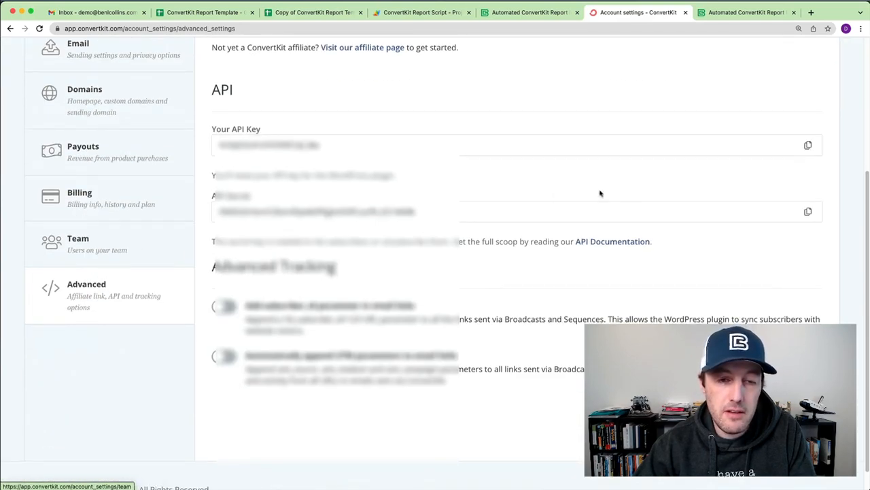
{"action": "triple_click", "coordinate": [269, 145]}
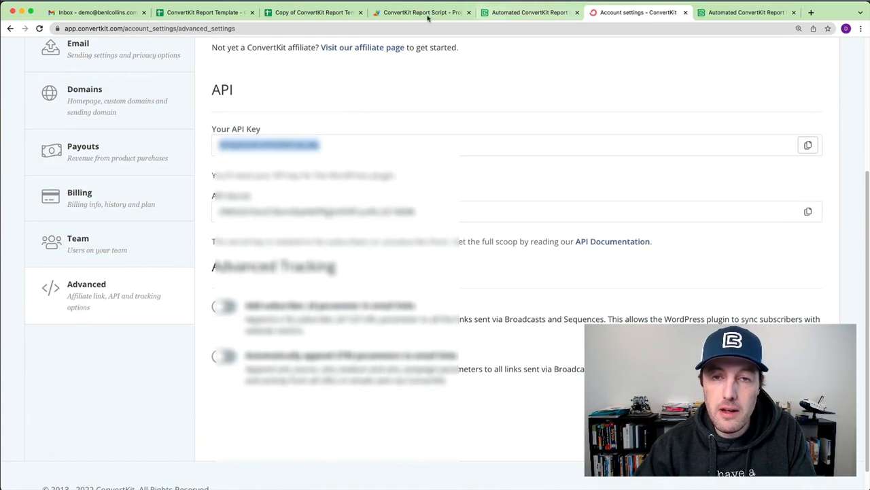
{"action": "left_click", "coordinate": [422, 12]}
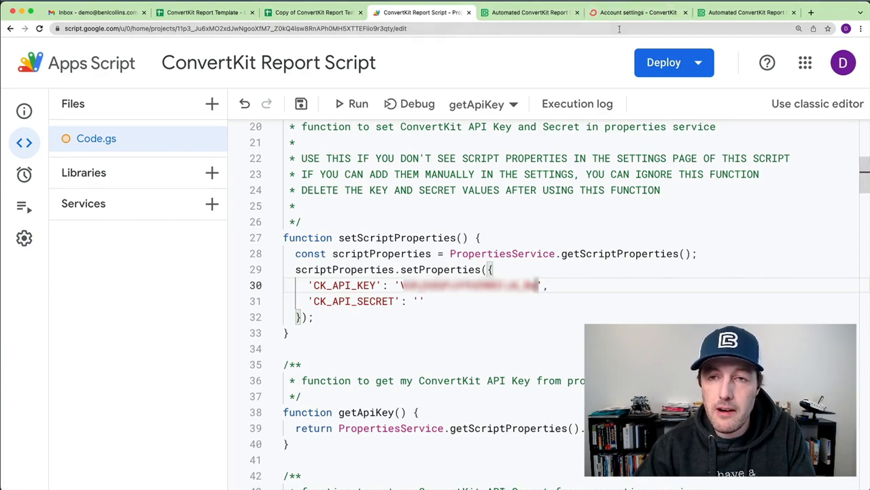
{"action": "left_click", "coordinate": [637, 12]}
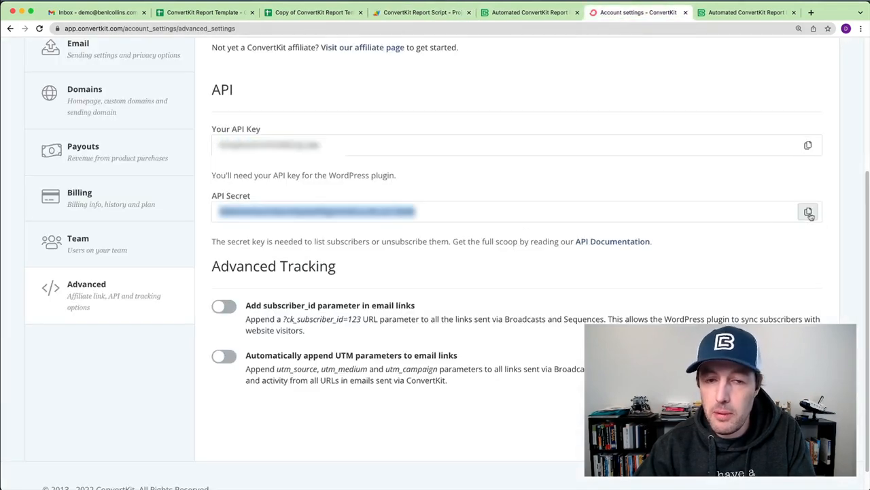
{"action": "left_click", "coordinate": [422, 12]}
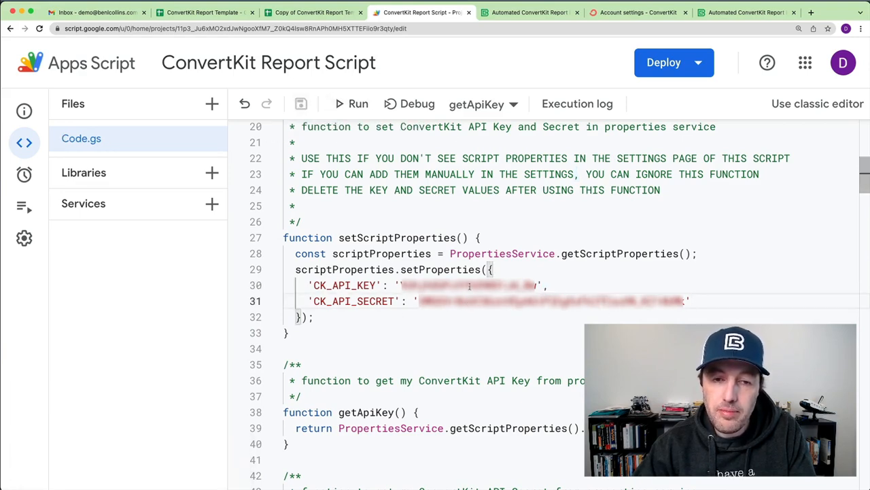
{"action": "left_click", "coordinate": [483, 103]}
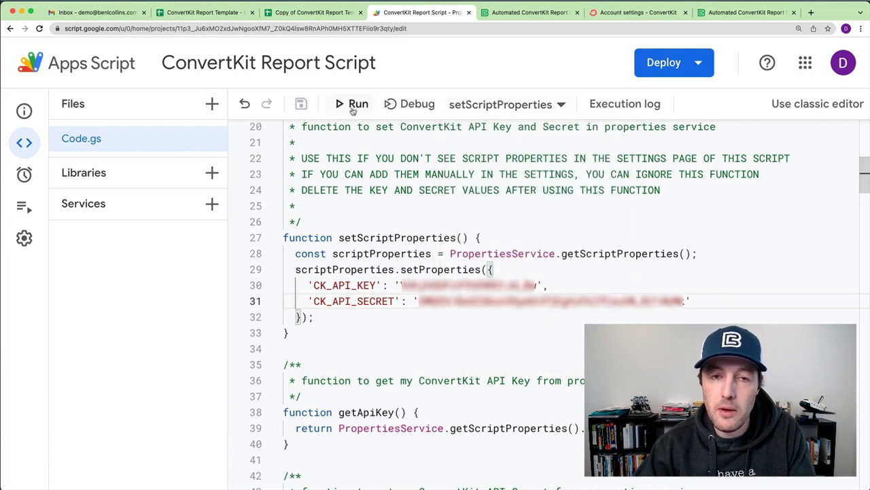
{"action": "mouse_move", "coordinate": [359, 104]}
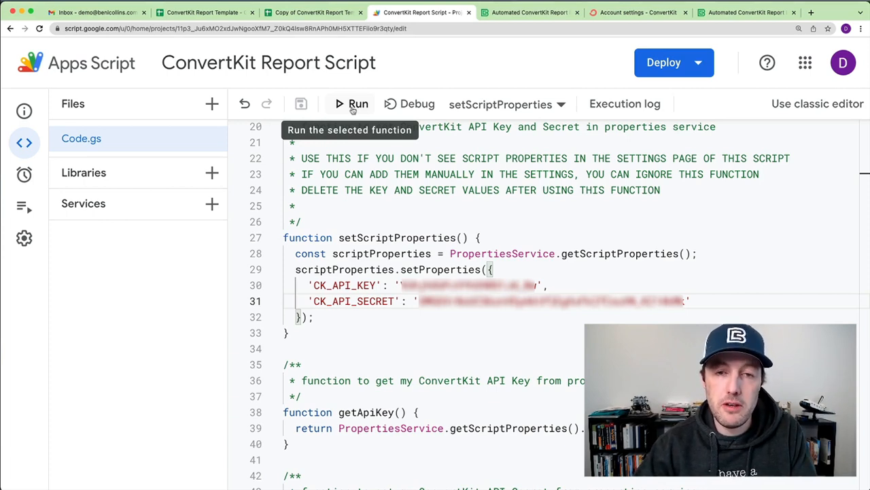
Run setScriptProperties to store the key and secret, then close the execution log.
{"action": "left_click", "coordinate": [506, 104]}
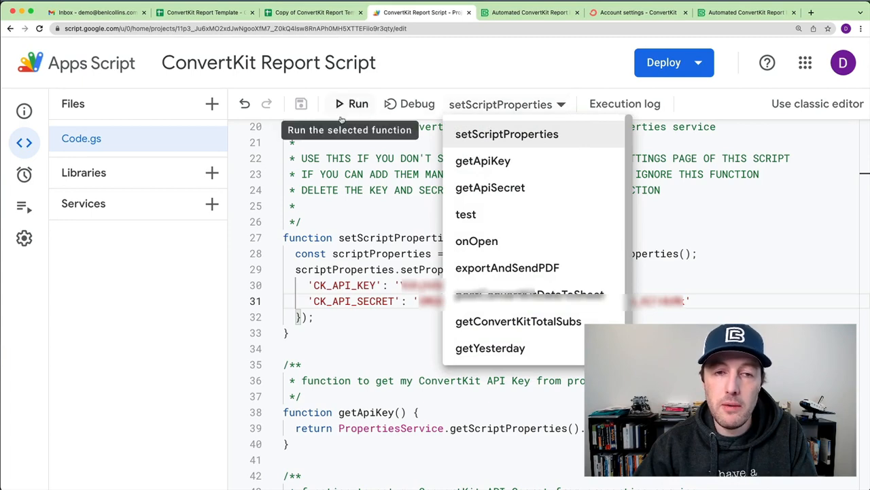
{"action": "left_click", "coordinate": [358, 103]}
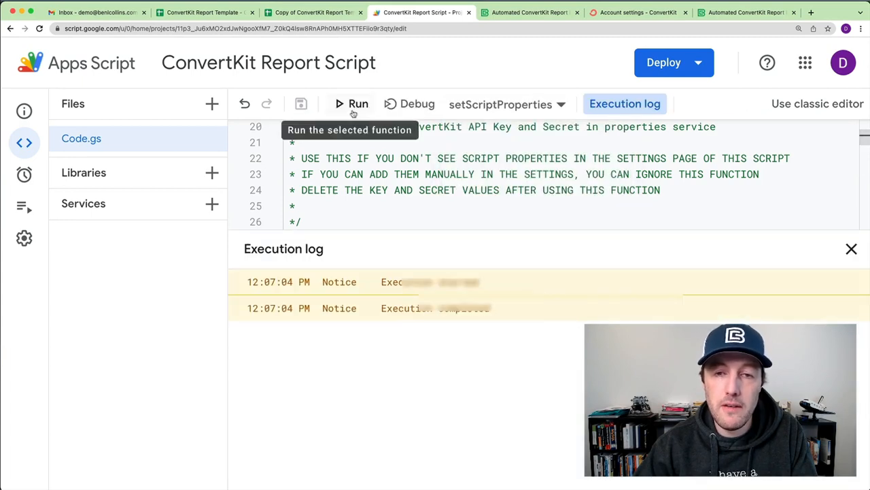
{"action": "left_click", "coordinate": [852, 248]}
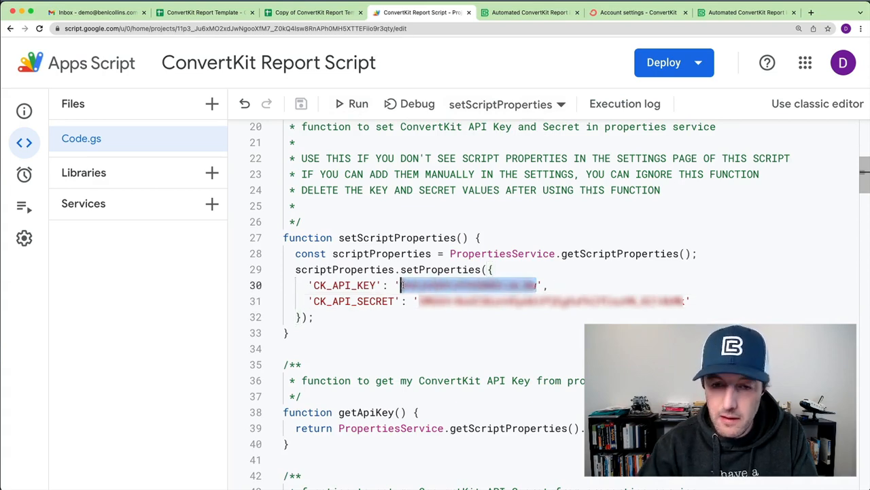
{"action": "scroll", "scroll_direction": "down", "scroll_amount": 3}
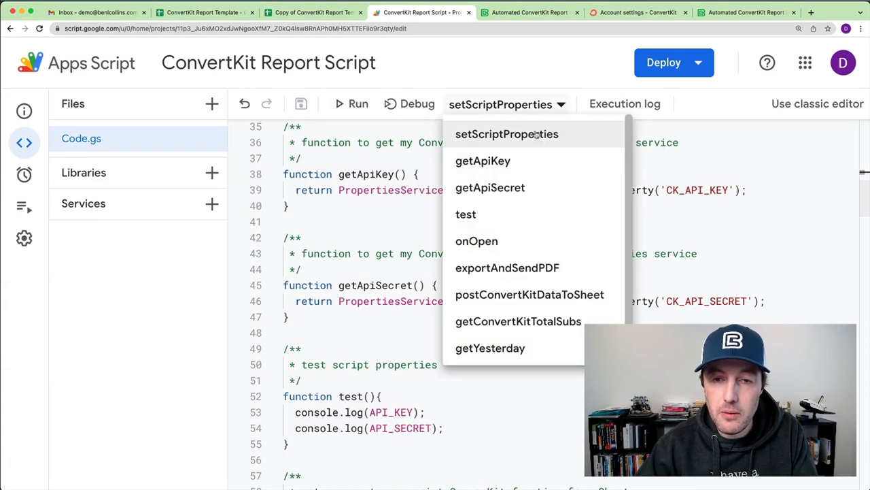
Run the test function to log the stored API key and secret, then close the log.
{"action": "left_click", "coordinate": [466, 213]}
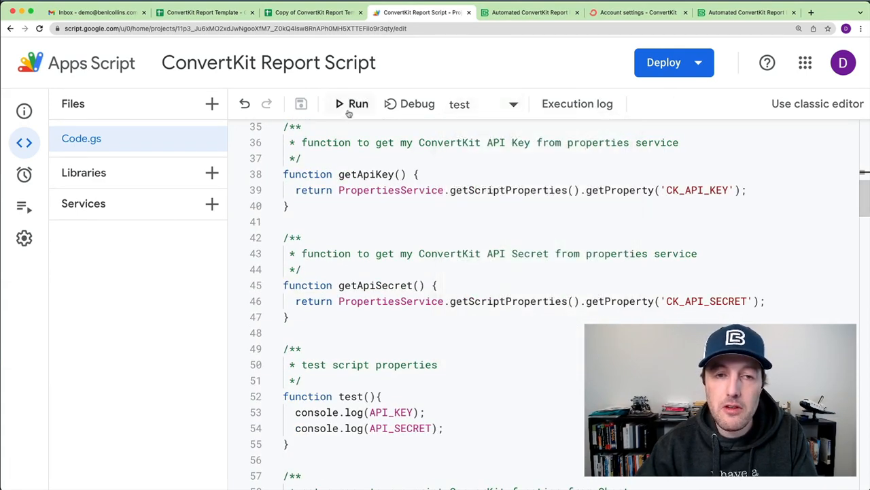
{"action": "left_click", "coordinate": [350, 103]}
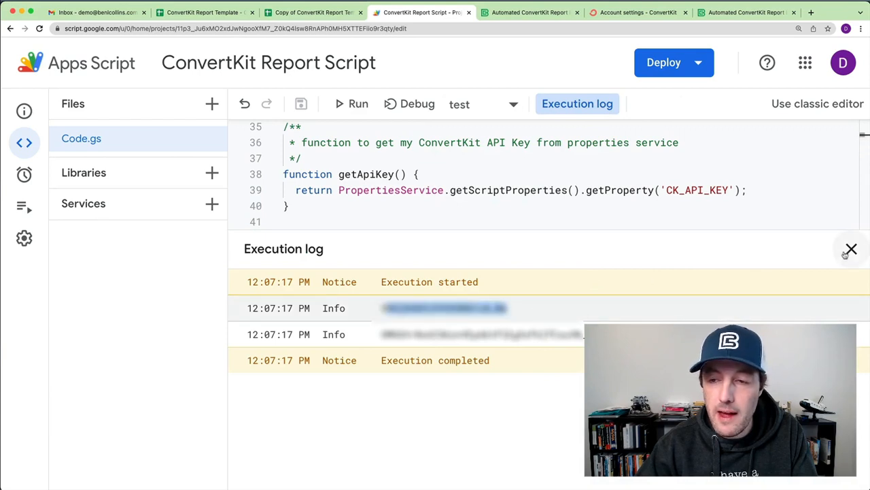
{"action": "left_click", "coordinate": [850, 249]}
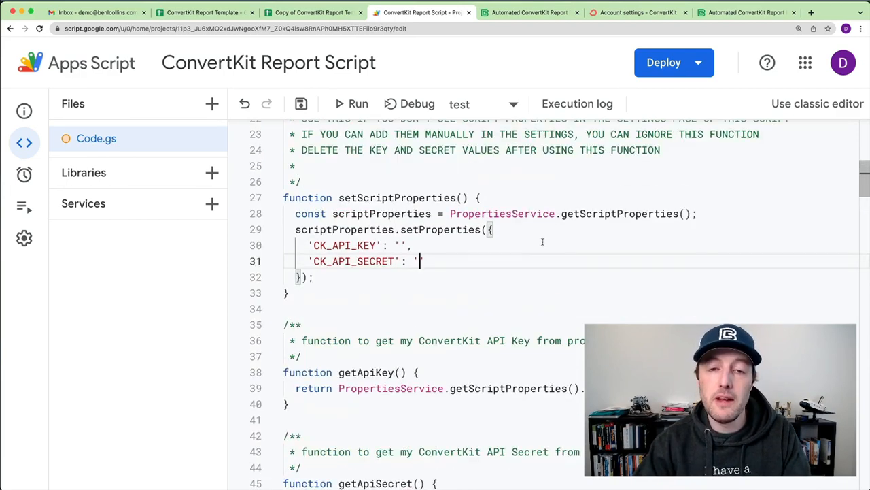
Shorten the properties comment, save, run onOpen, then return to the report spreadsheet.
{"action": "scroll", "scroll_direction": "down", "scroll_amount": 3}
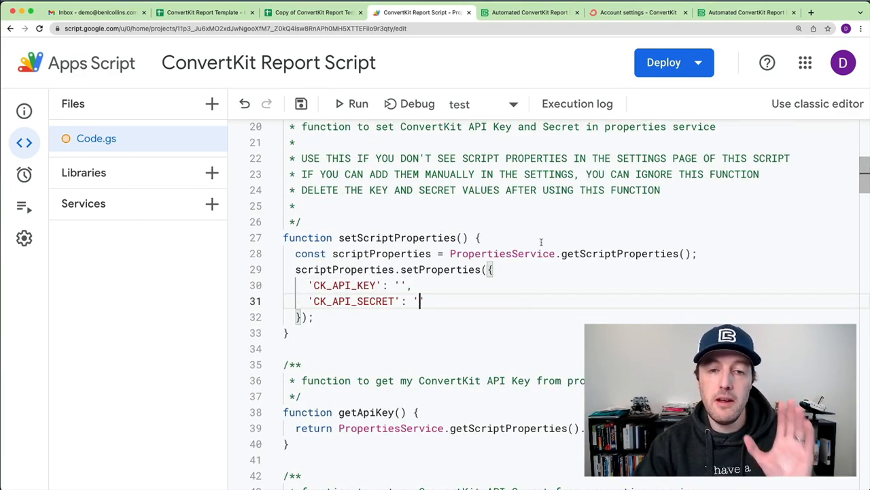
{"action": "left_click", "coordinate": [301, 104]}
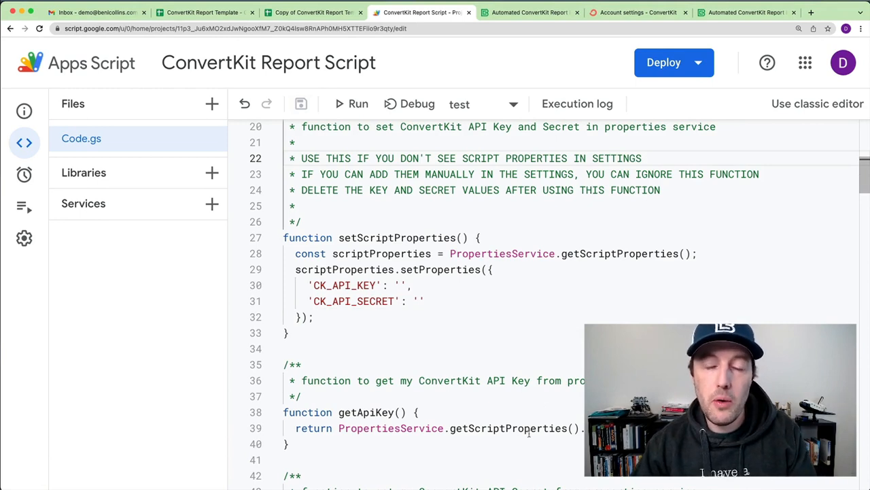
{"action": "left_click", "coordinate": [483, 103]}
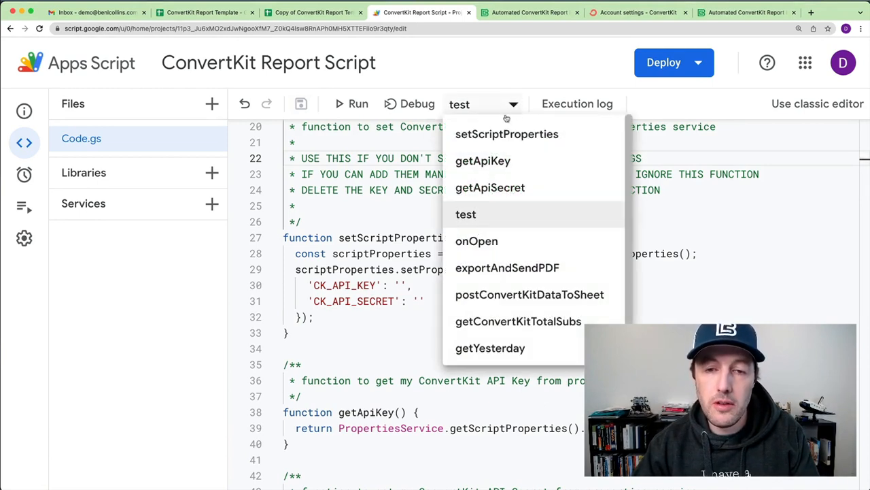
{"action": "left_click", "coordinate": [476, 241]}
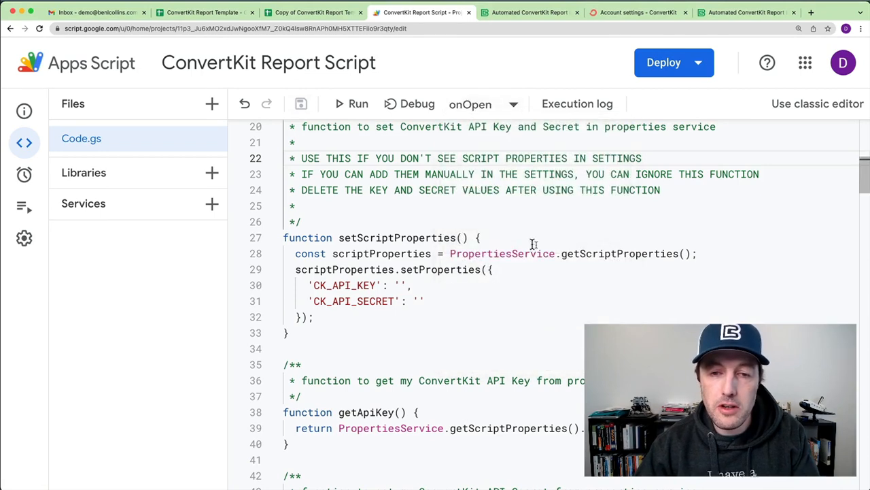
{"action": "left_click", "coordinate": [350, 103]}
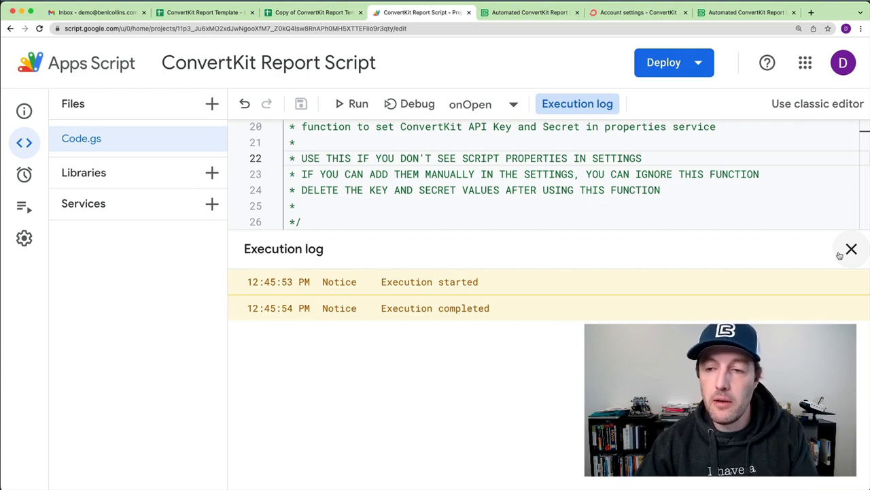
{"action": "left_click", "coordinate": [851, 249]}
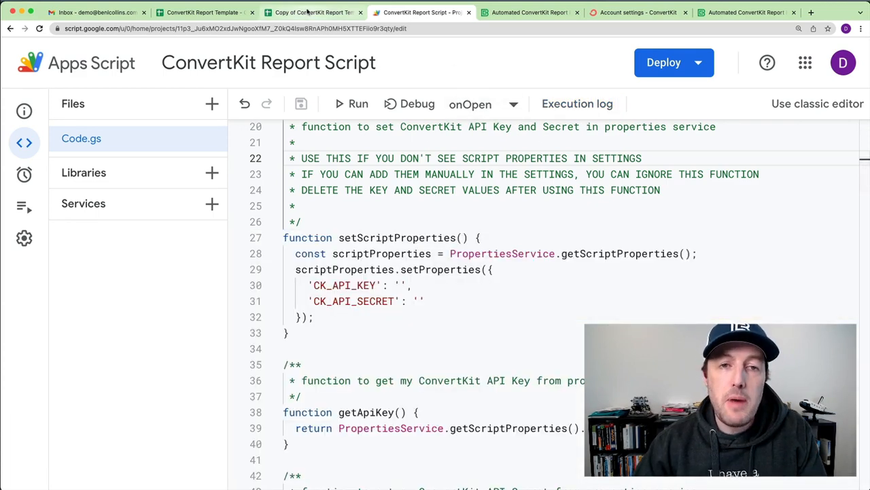
{"action": "left_click", "coordinate": [313, 13]}
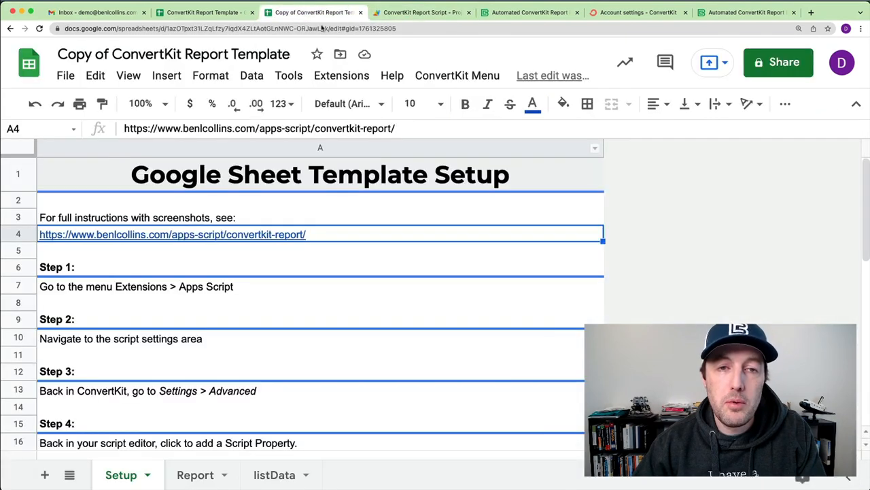
Browse the Report and listData sheets, then run Get ConvertKit data from ConvertKit Menu.
{"action": "left_click", "coordinate": [457, 76]}
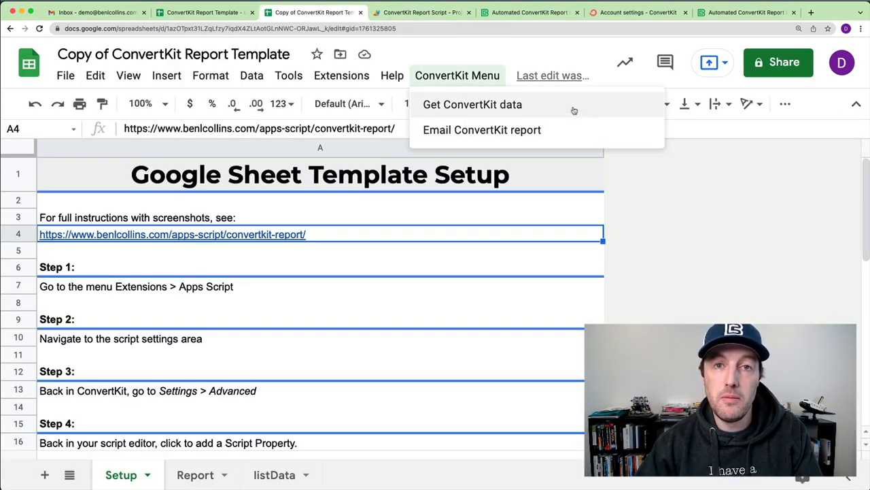
{"action": "left_click", "coordinate": [195, 475]}
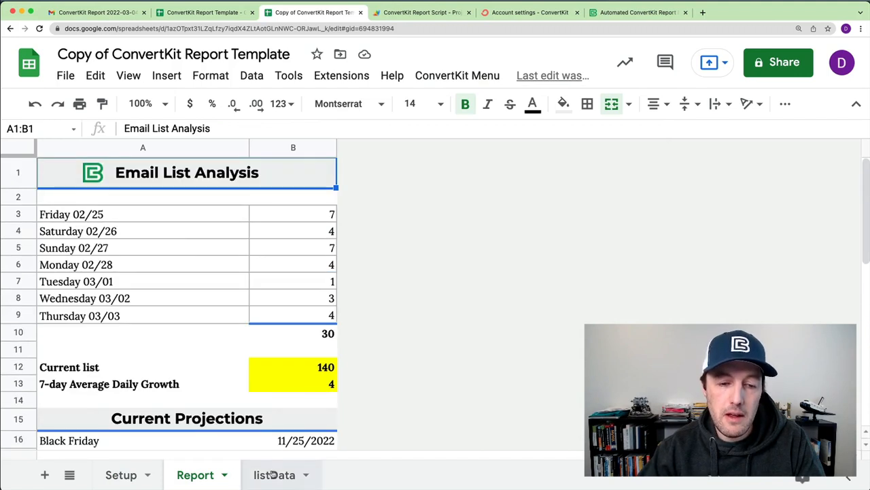
{"action": "left_click", "coordinate": [275, 474]}
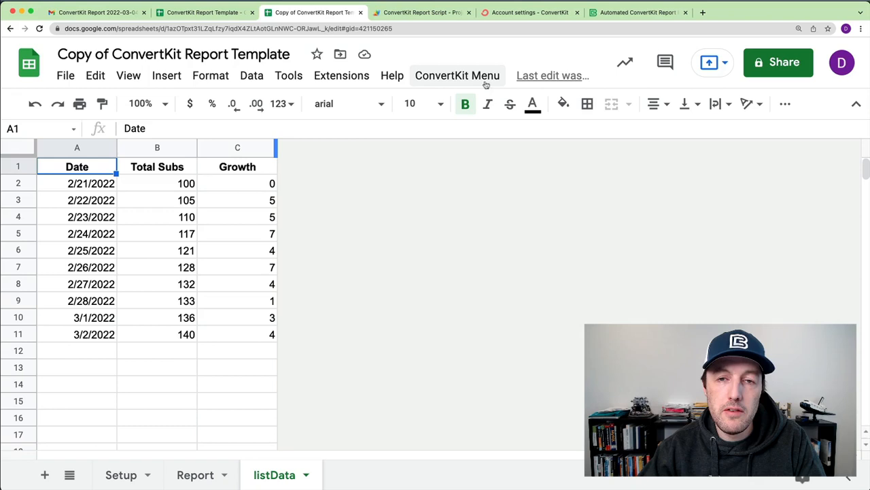
{"action": "mouse_move", "coordinate": [449, 81]}
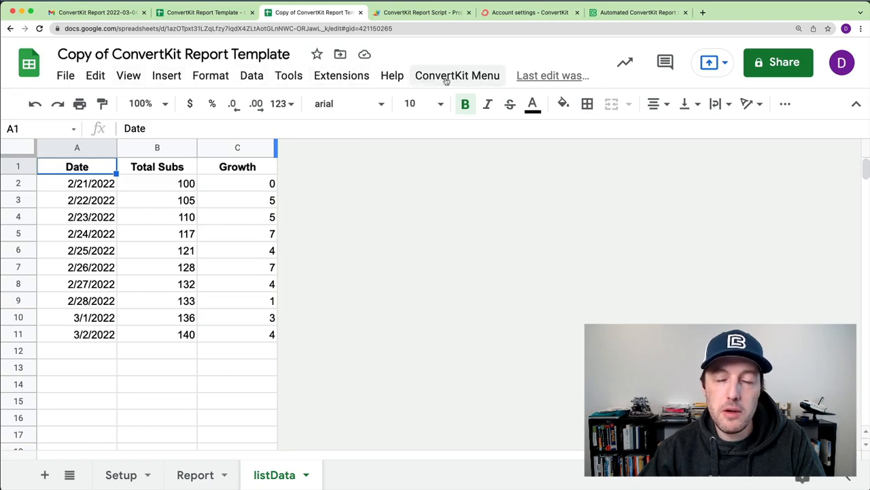
{"action": "left_click", "coordinate": [457, 75]}
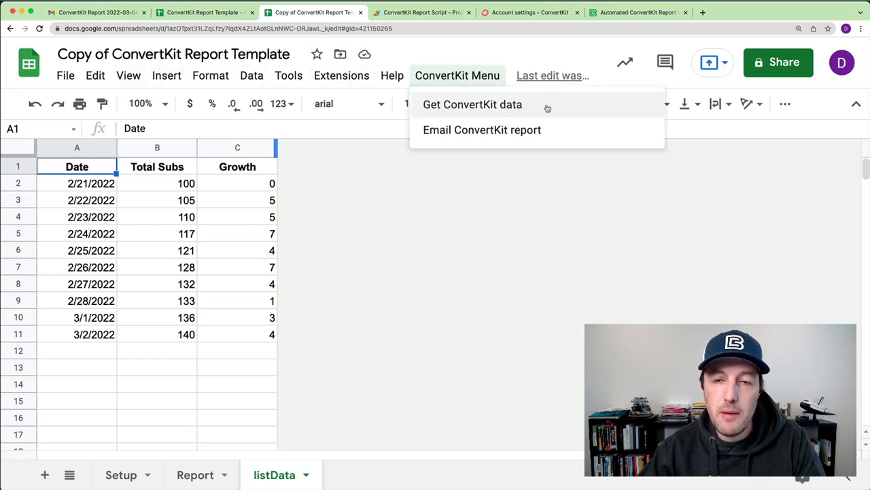
{"action": "left_click", "coordinate": [471, 104]}
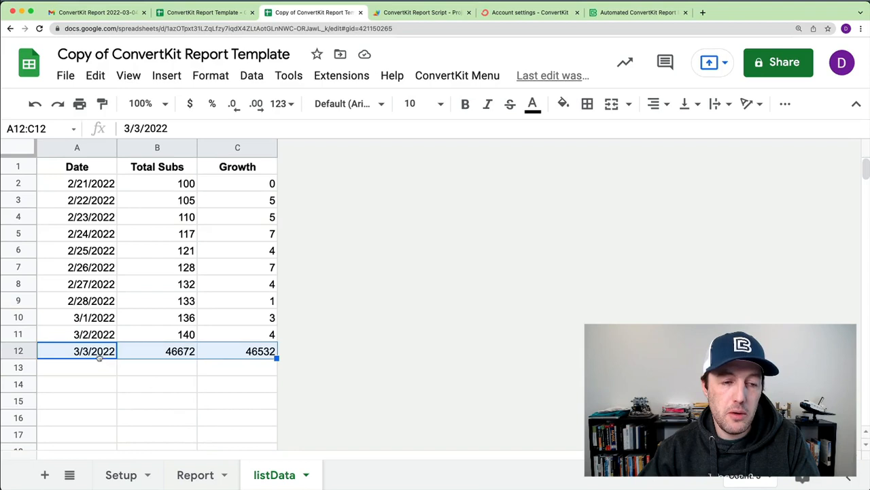
Enter growth formula =B12-B11 for the 3/3/2022 row, then run Email ConvertKit report.
{"action": "left_click", "coordinate": [77, 351]}
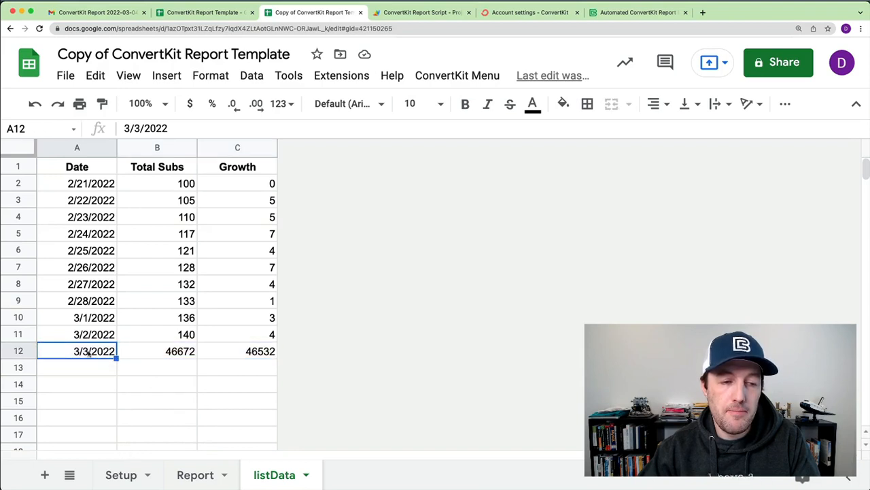
{"action": "left_click", "coordinate": [158, 351]}
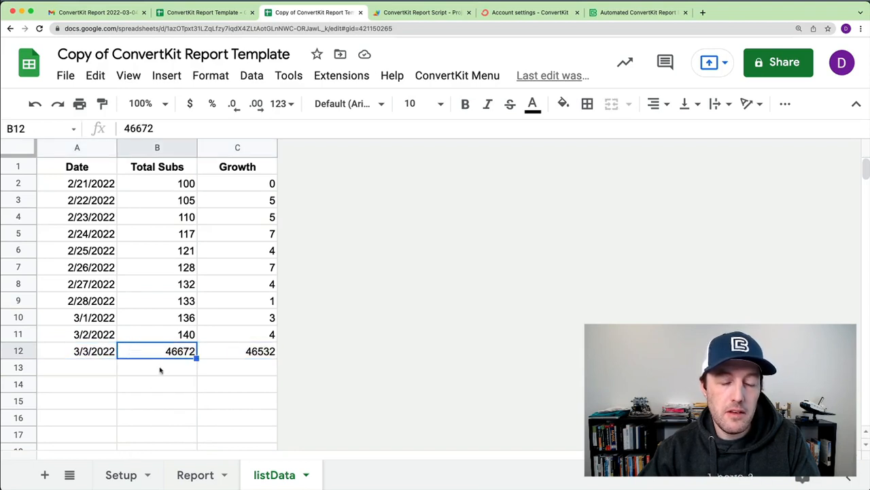
{"action": "type", "text": "=B12-B11"}
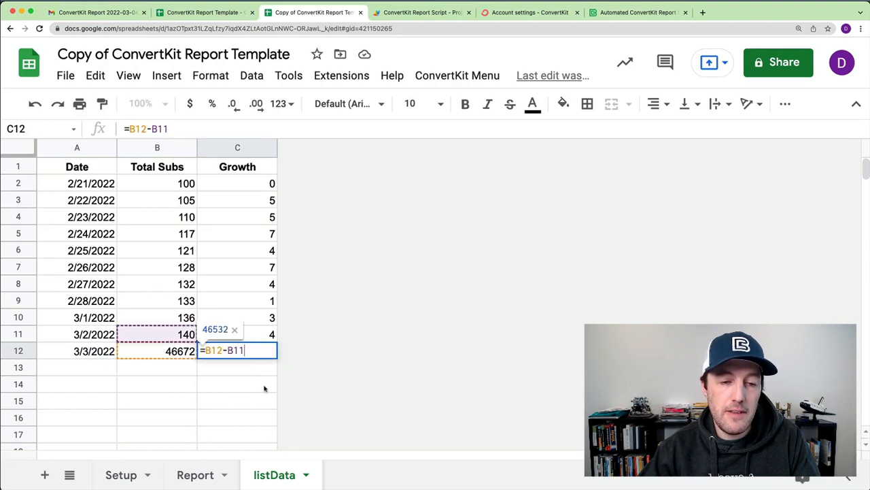
{"action": "key", "text": "Enter"}
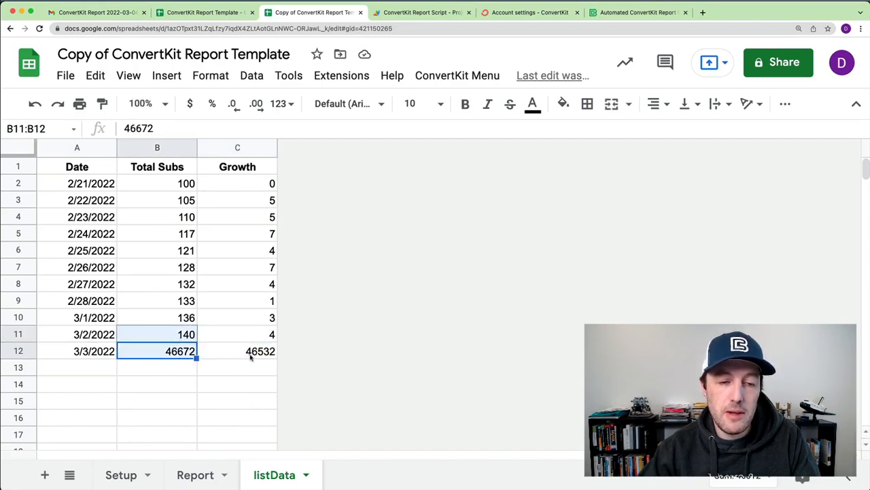
{"action": "left_click", "coordinate": [237, 351]}
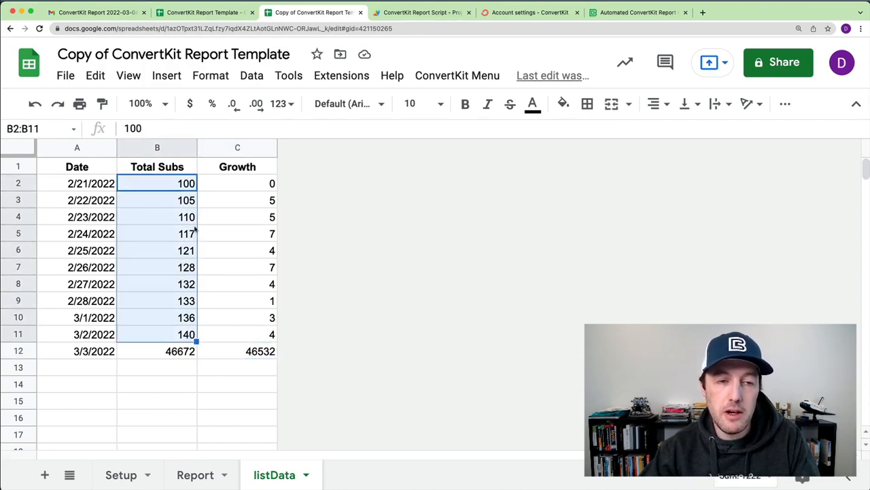
{"action": "left_click", "coordinate": [157, 350]}
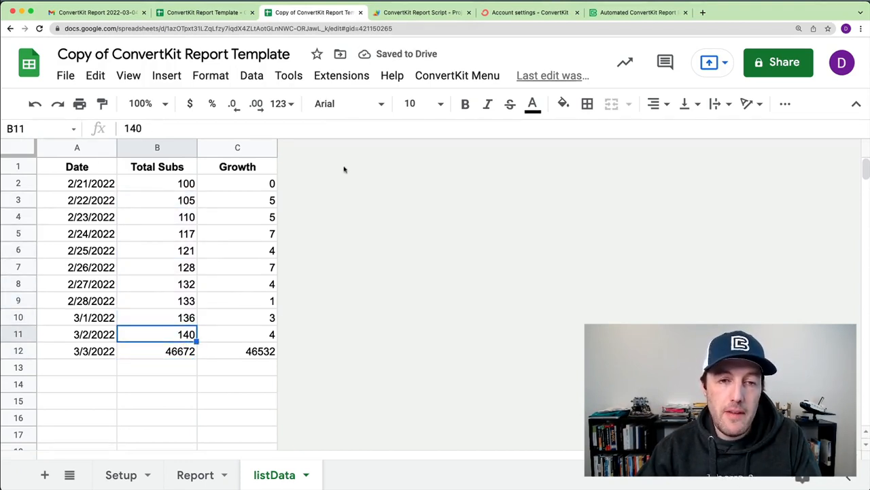
{"action": "left_click", "coordinate": [457, 75]}
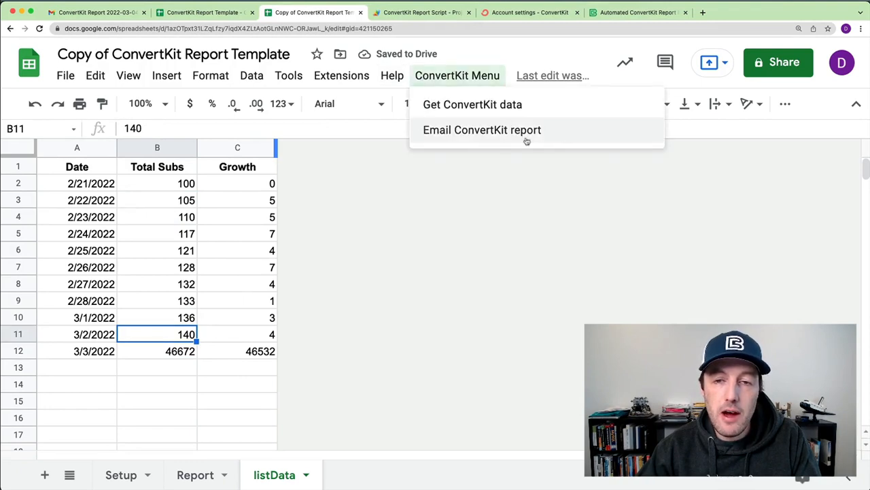
{"action": "left_click", "coordinate": [482, 130]}
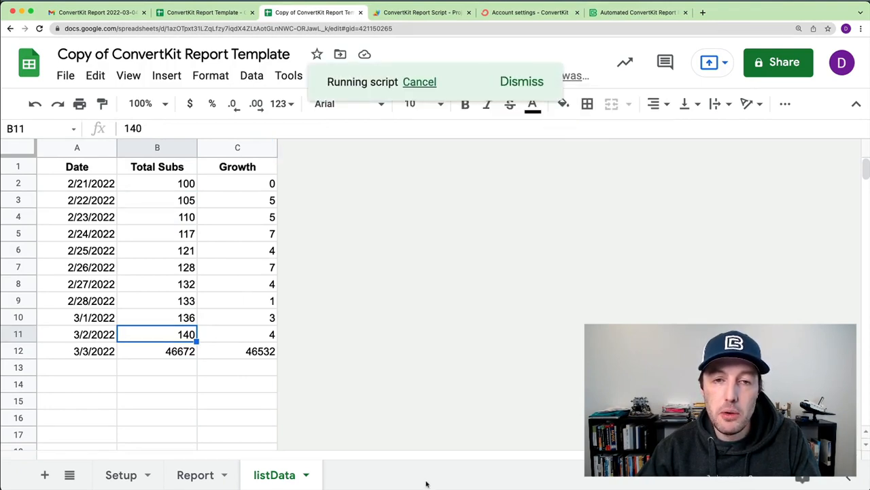
{"action": "mouse_move", "coordinate": [402, 183]}
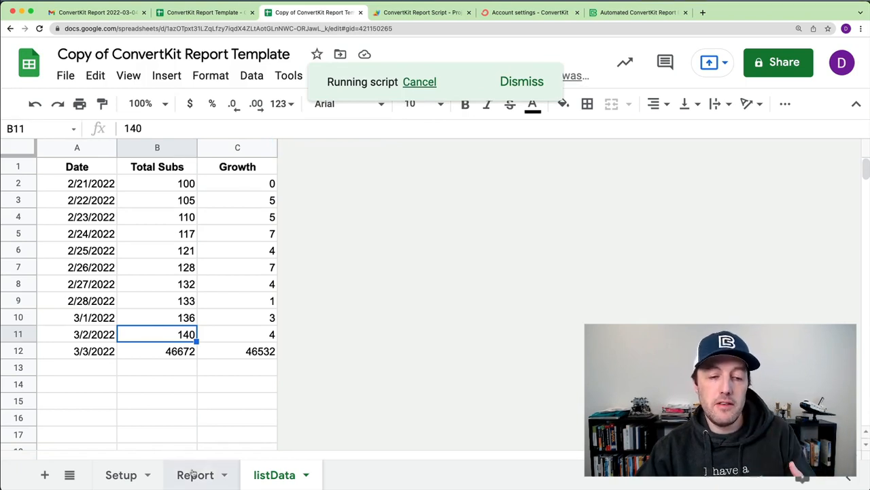
Review the Report sheet's Thursday 03/03 growth of 46,532 and 46,672 current list.
{"action": "left_click", "coordinate": [195, 475]}
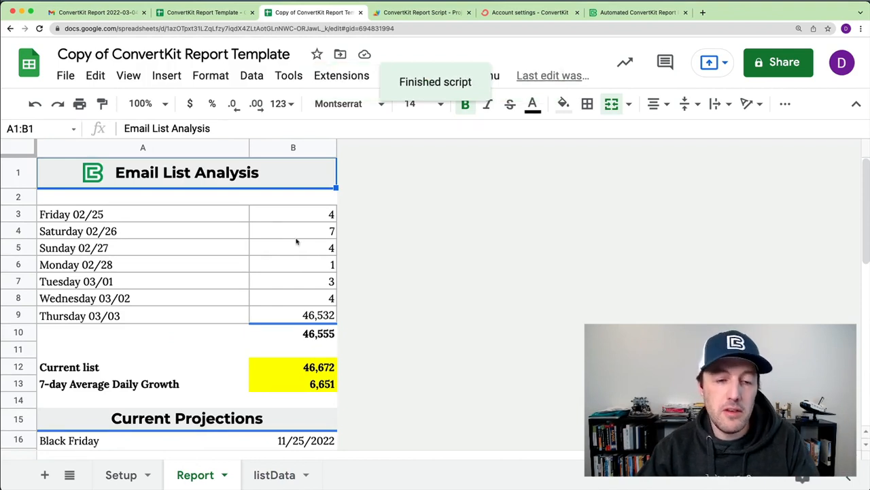
{"action": "left_click", "coordinate": [293, 384]}
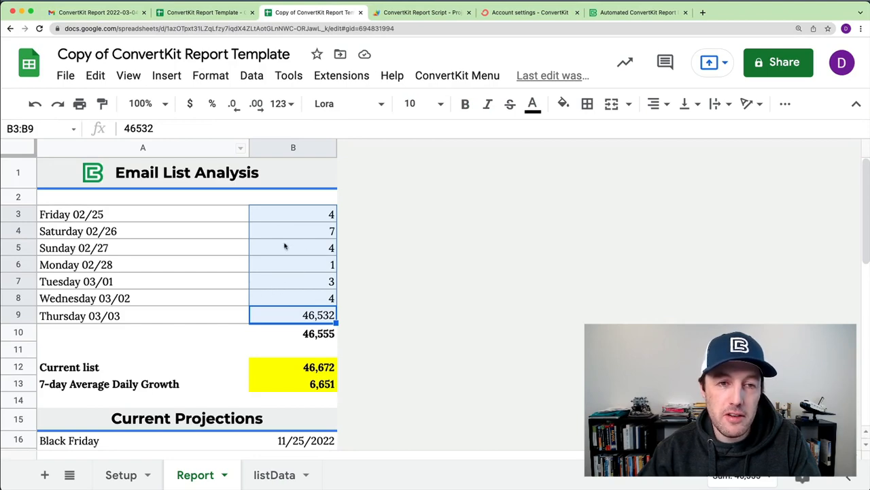
{"action": "left_click", "coordinate": [95, 12]}
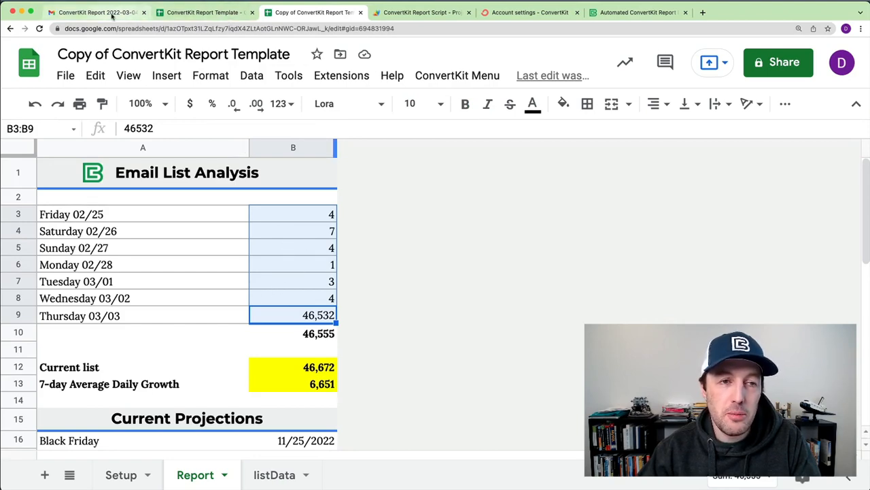
Open the ConvertKit Report 2022-03-04 email and preview its attached PDF report.
{"action": "left_click", "coordinate": [95, 12]}
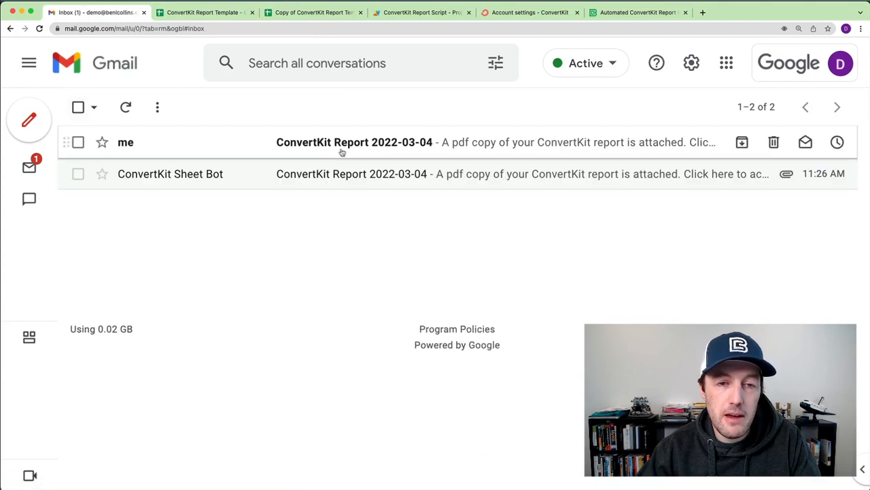
{"action": "left_click", "coordinate": [353, 142]}
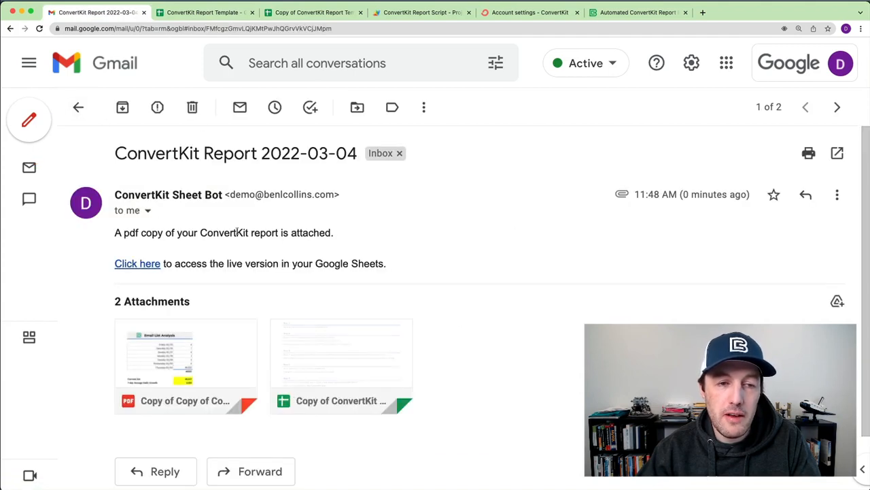
{"action": "mouse_move", "coordinate": [185, 353]}
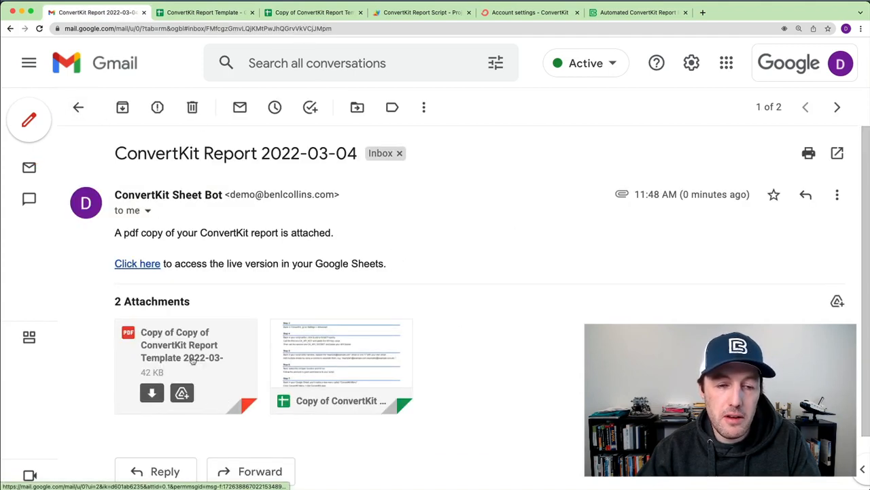
{"action": "left_click", "coordinate": [185, 365]}
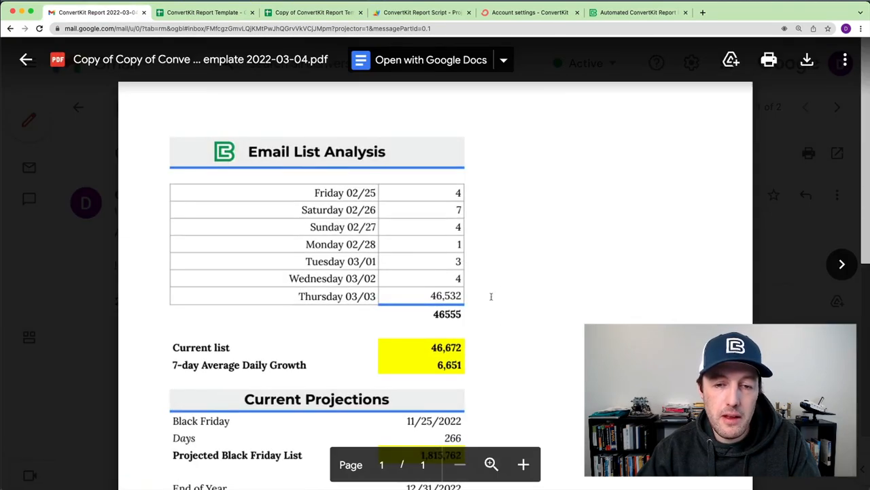
{"action": "scroll", "scroll_direction": "down", "scroll_amount": 3}
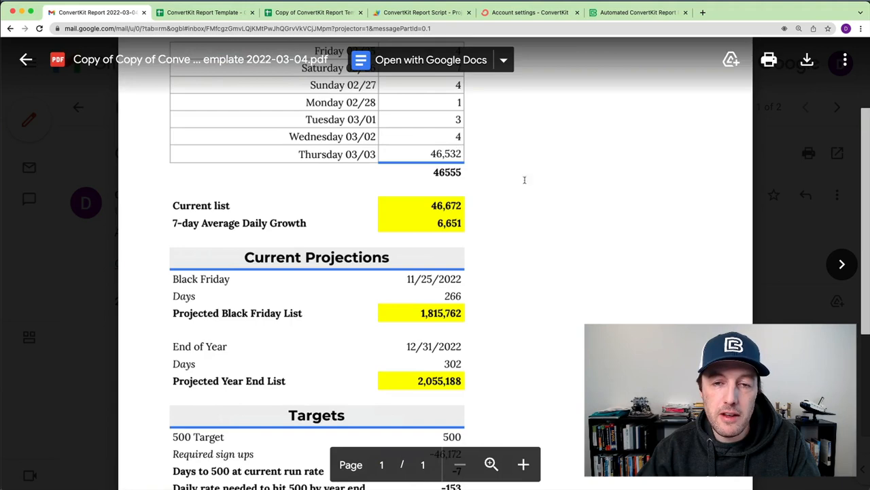
{"action": "scroll", "scroll_direction": "down", "scroll_amount": 3}
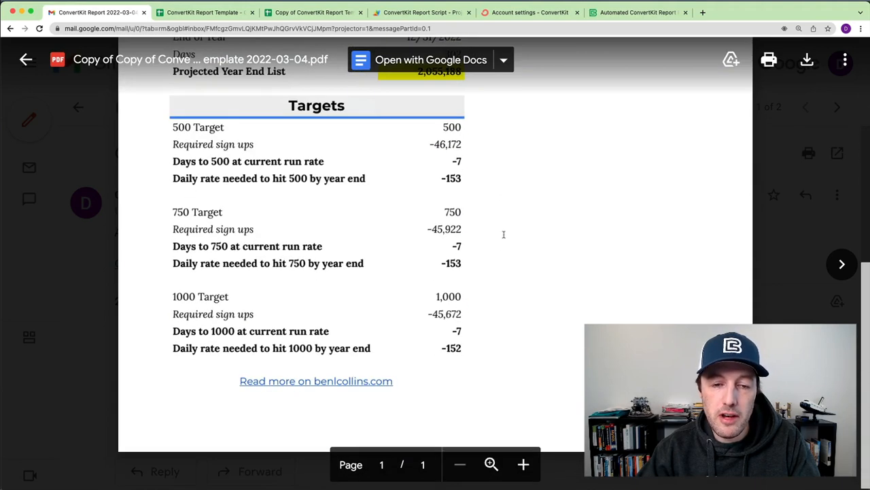
{"action": "left_click", "coordinate": [26, 59]}
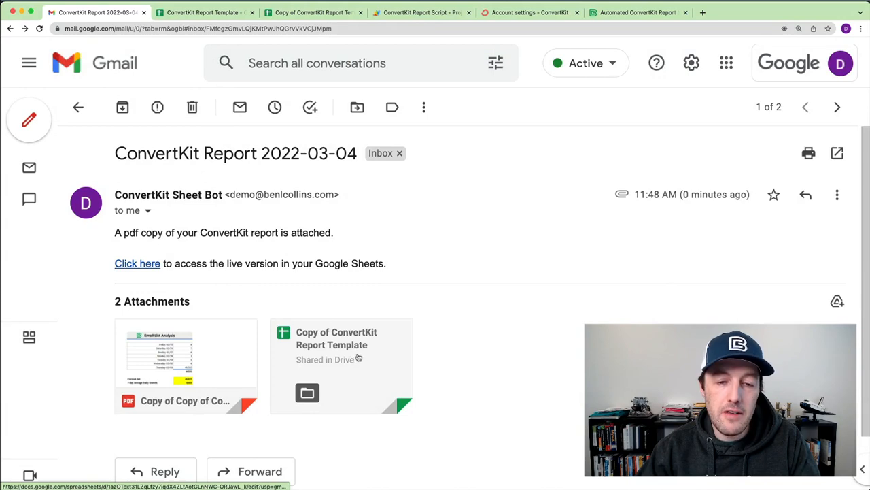
Check the attached spreadsheet copy, then go back to the inbox.
{"action": "left_click", "coordinate": [204, 13]}
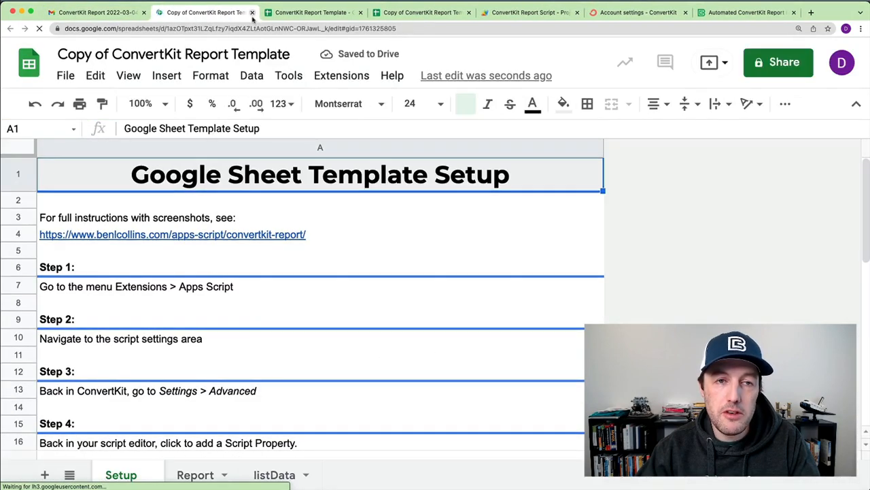
{"action": "left_click", "coordinate": [95, 13]}
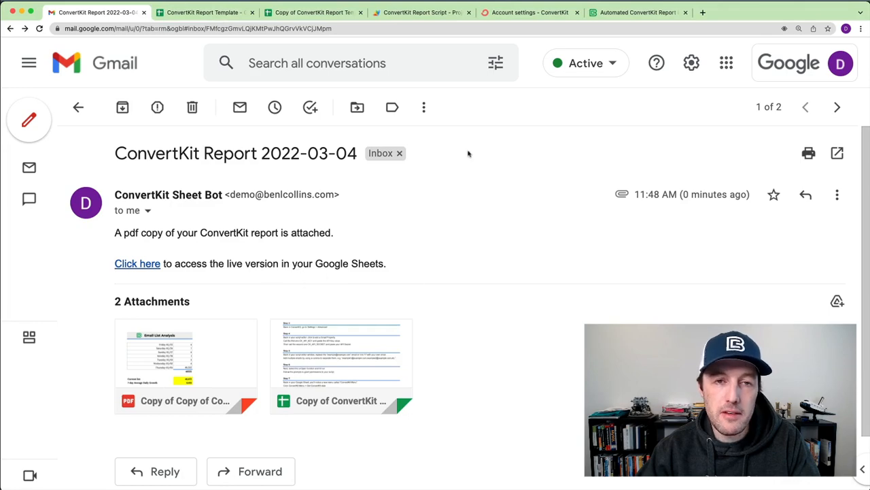
{"action": "left_click", "coordinate": [78, 107]}
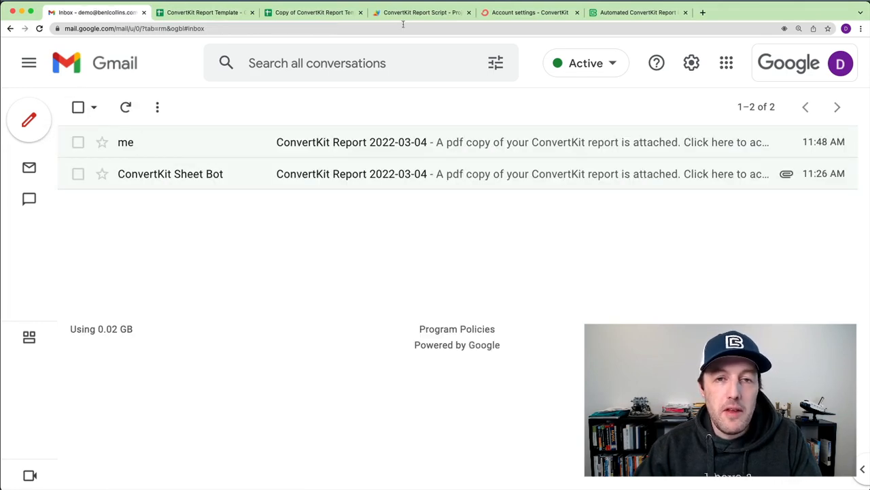
Switch to the ConvertKit Report Script project and open its empty Triggers page.
{"action": "left_click", "coordinate": [421, 12]}
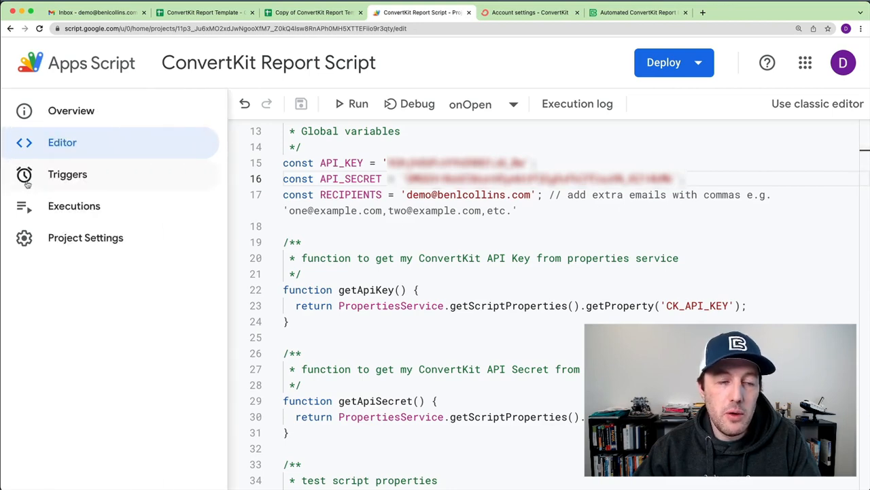
{"action": "left_click", "coordinate": [67, 175]}
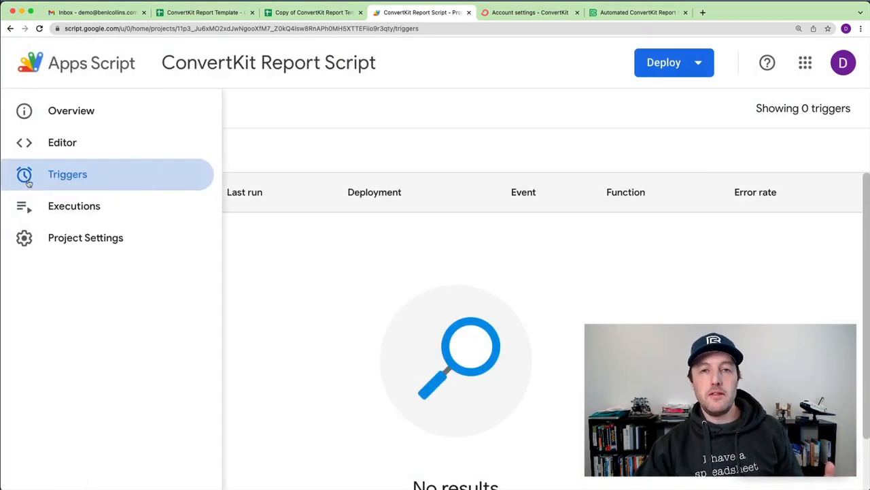
{"action": "left_click", "coordinate": [24, 174]}
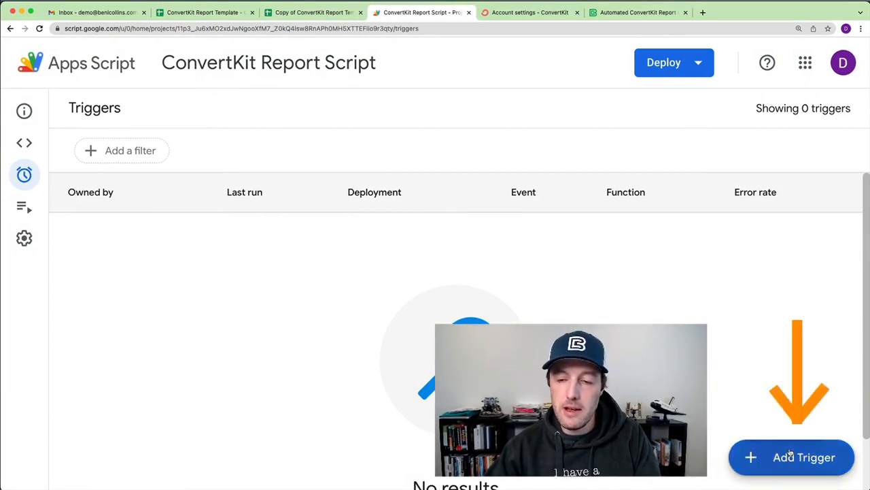
Add a daily time-driven trigger running postConvertKitDataToSheet between 1am and 2am.
{"action": "left_click", "coordinate": [791, 457]}
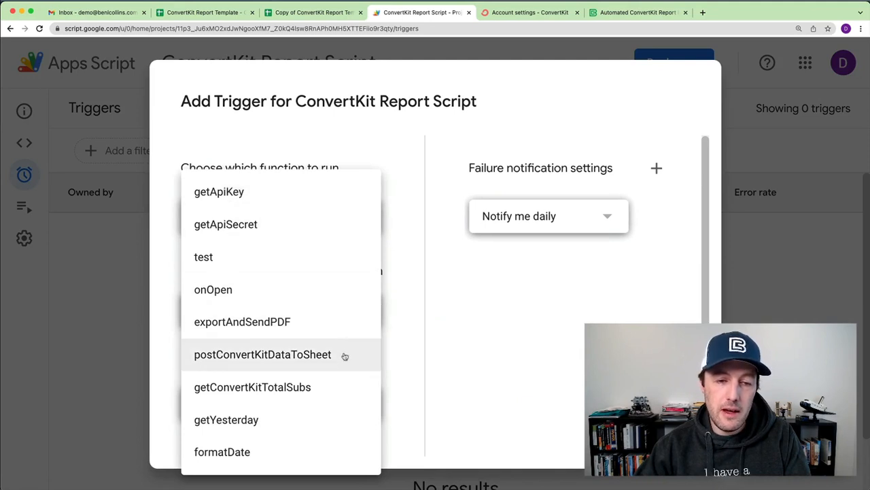
{"action": "left_click", "coordinate": [262, 354]}
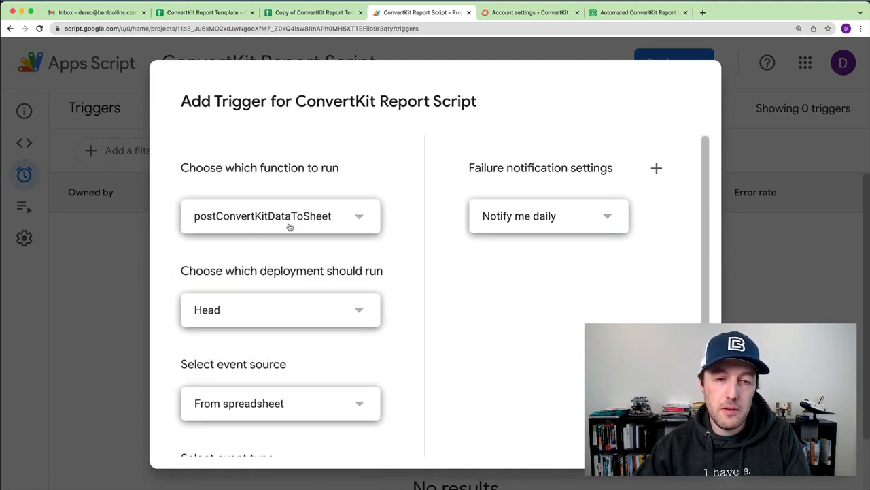
{"action": "scroll", "scroll_direction": "down", "scroll_amount": 3}
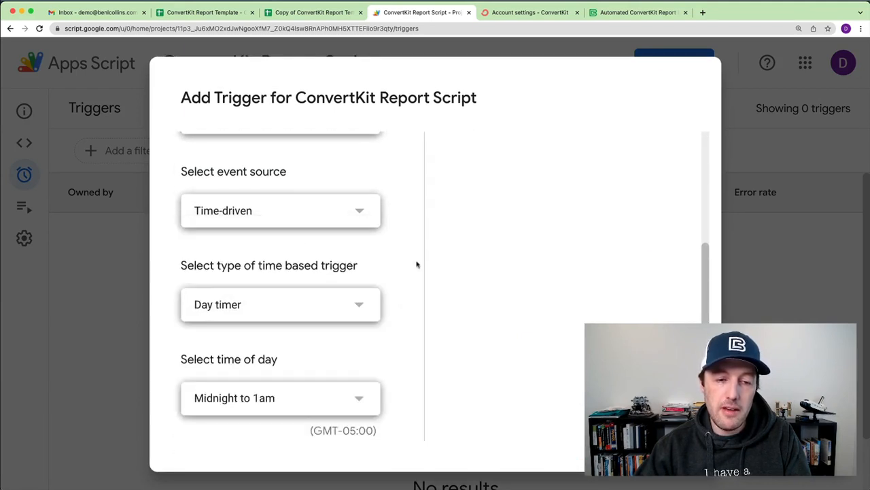
{"action": "left_click", "coordinate": [279, 398]}
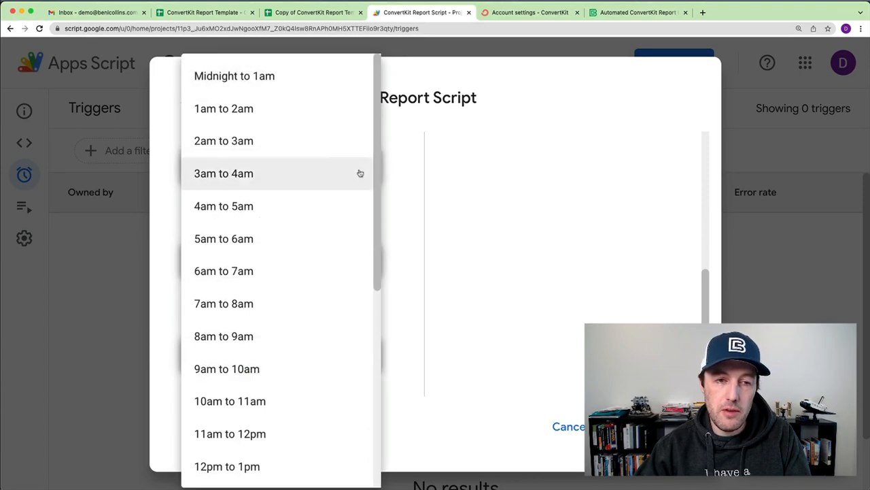
{"action": "left_click", "coordinate": [224, 108]}
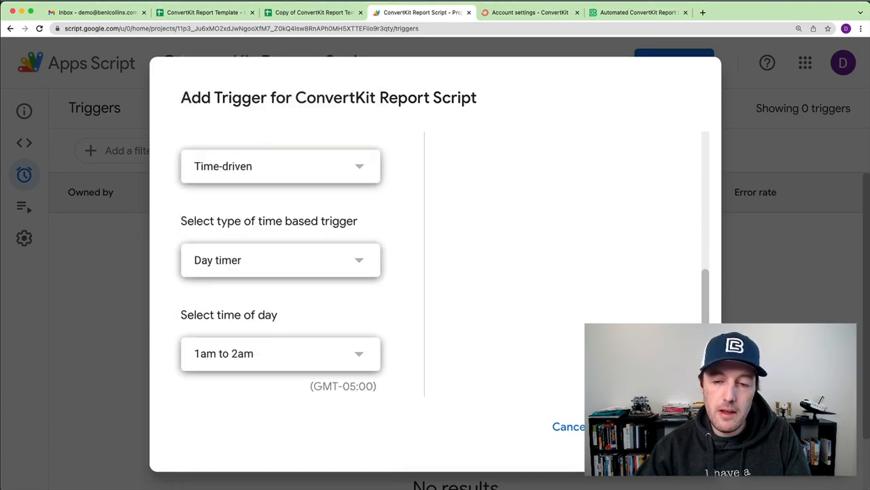
{"action": "left_click", "coordinate": [569, 426]}
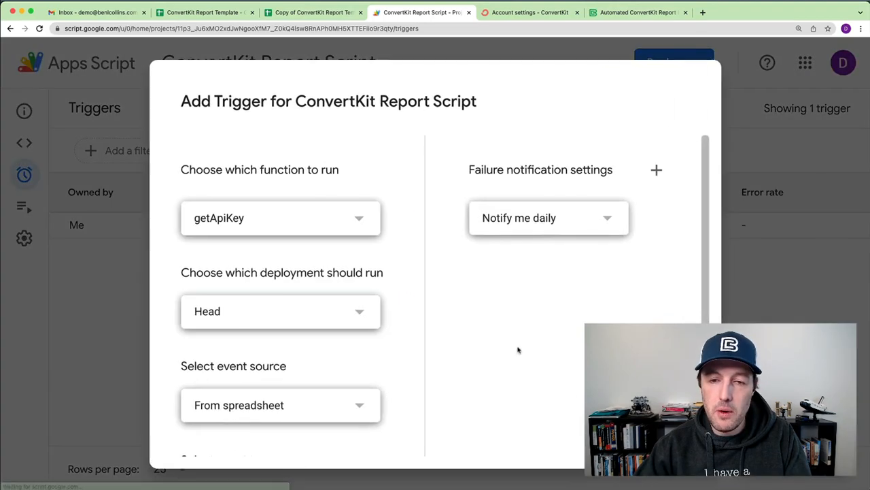
Configure a second daily trigger for exportAndSendPDF running between 3am and 4am.
{"action": "left_click", "coordinate": [280, 217]}
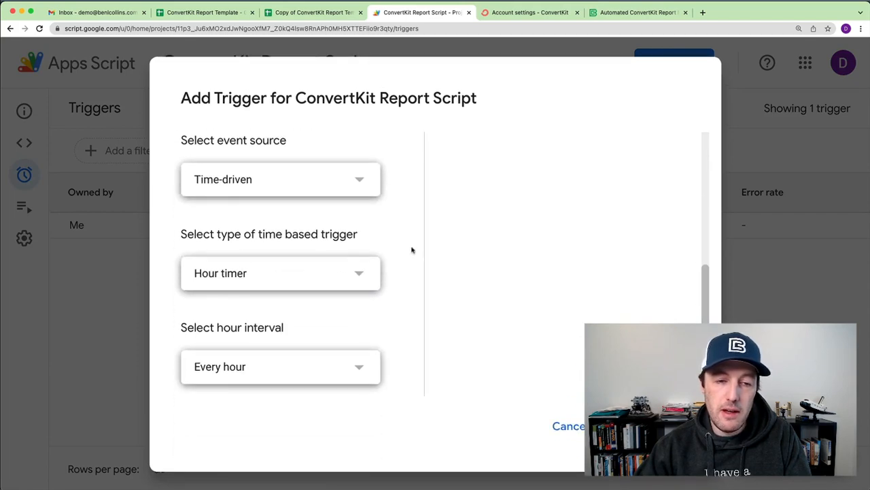
{"action": "left_click", "coordinate": [280, 273]}
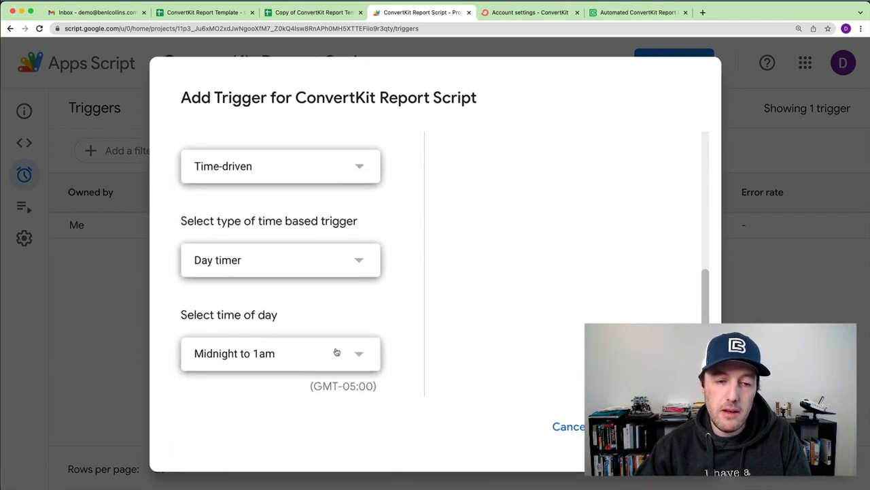
{"action": "left_click", "coordinate": [280, 353]}
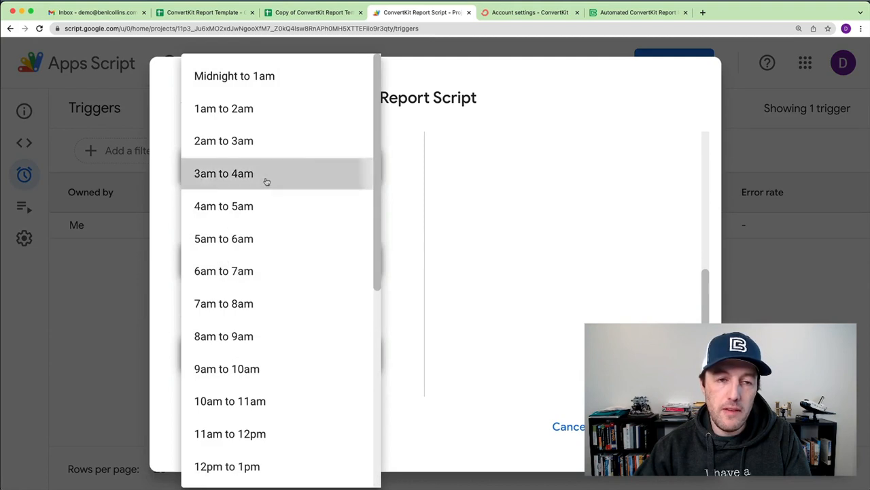
{"action": "left_click", "coordinate": [223, 173]}
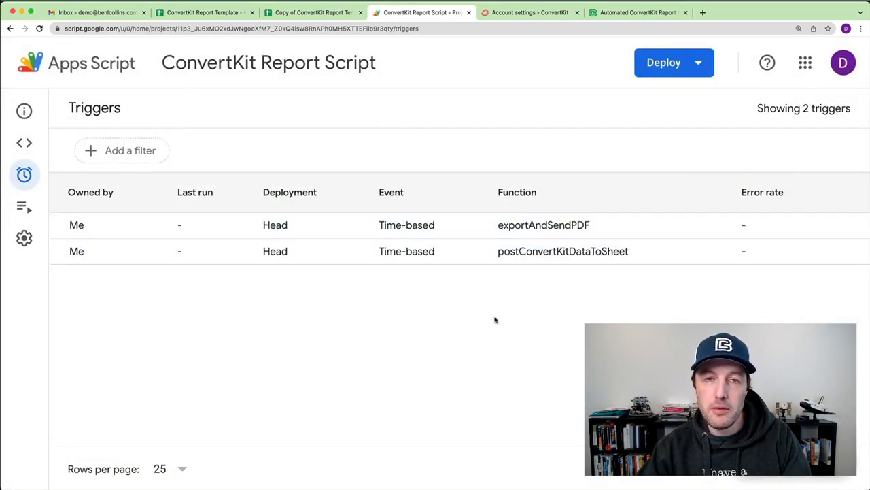
{"action": "mouse_move", "coordinate": [578, 304]}
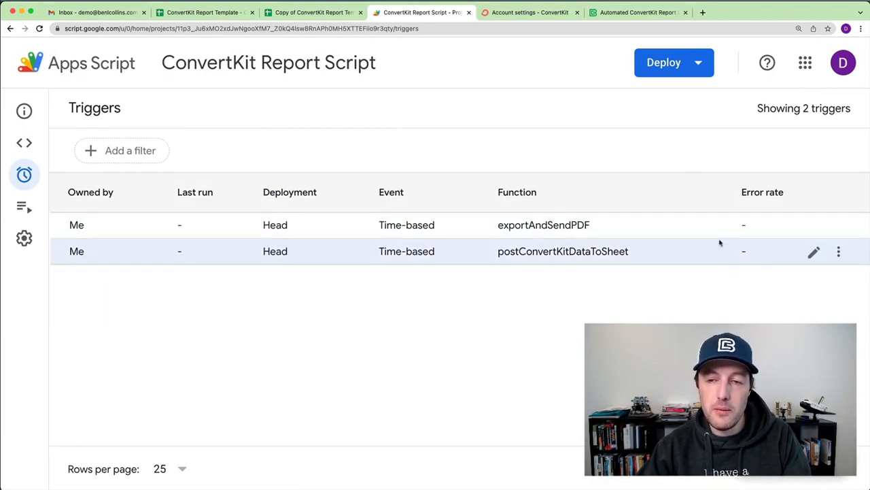
Return to the Gmail inbox listing the two ConvertKit Report emails.
{"action": "left_click", "coordinate": [95, 13]}
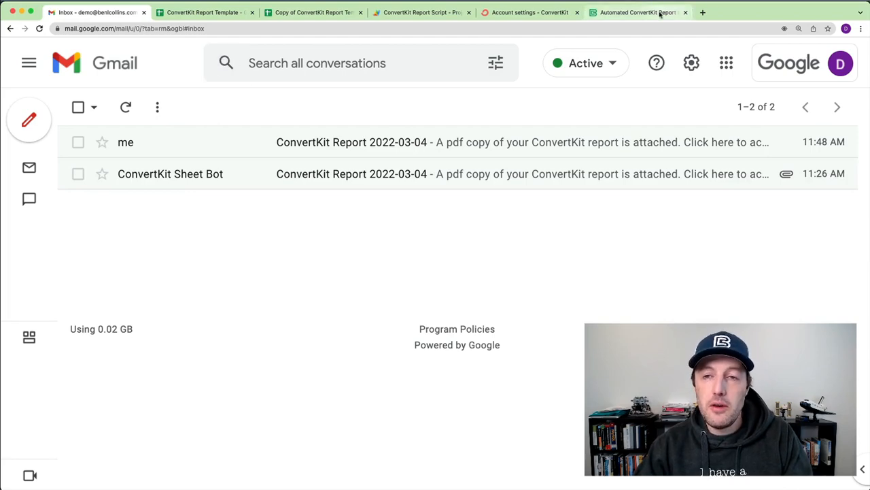
Follow the Setup sheet's 'Read more on benlcollins.com' link to the Automated ConvertKit Report post.
{"action": "left_click", "coordinate": [637, 12]}
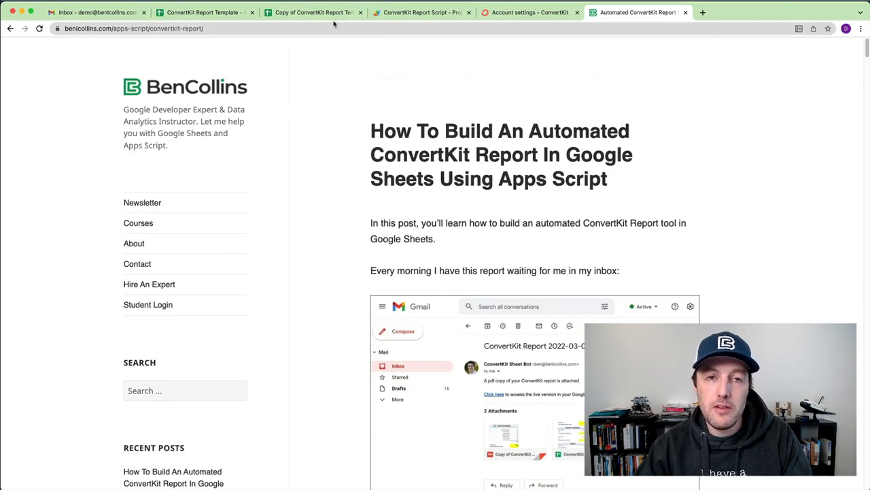
{"action": "left_click", "coordinate": [313, 12]}
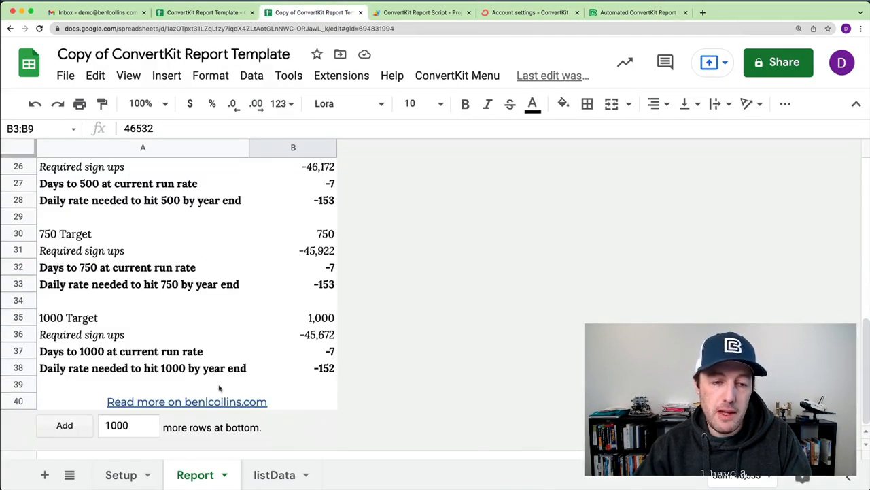
{"action": "left_click", "coordinate": [186, 401]}
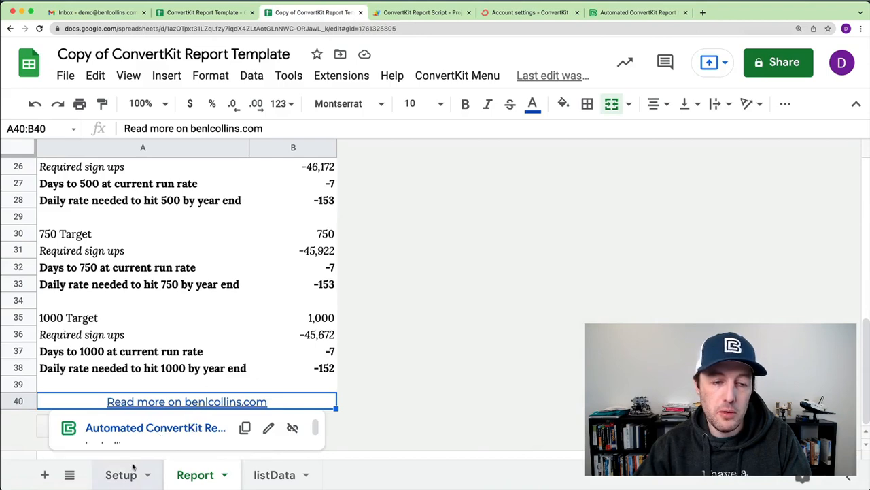
{"action": "left_click", "coordinate": [120, 474]}
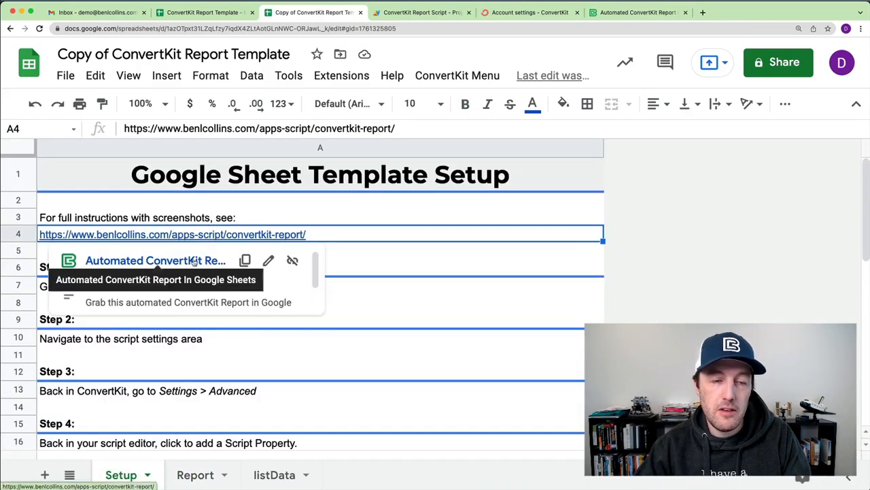
{"action": "left_click", "coordinate": [421, 12]}
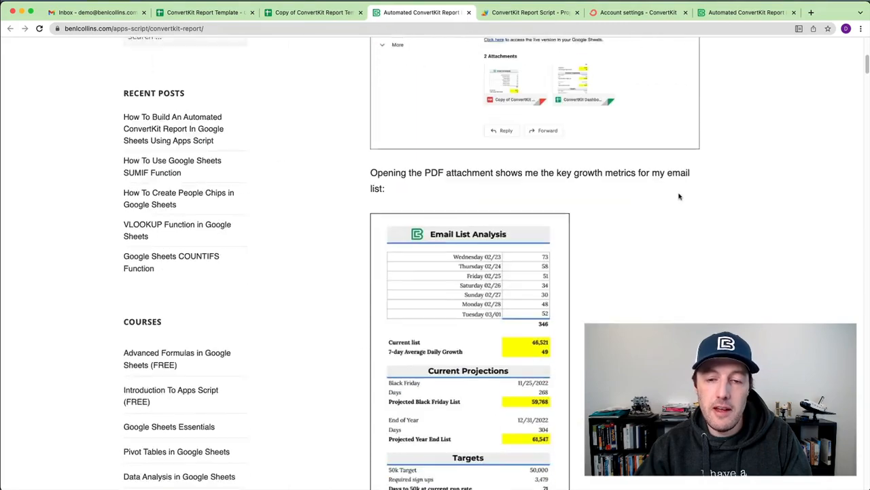
{"action": "scroll", "scroll_direction": "down", "scroll_amount": 3}
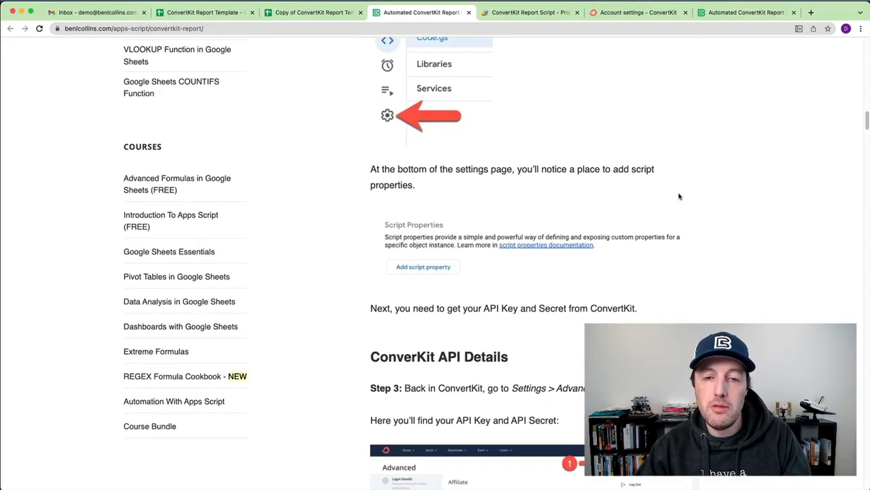
{"action": "scroll", "scroll_direction": "down", "scroll_amount": 3}
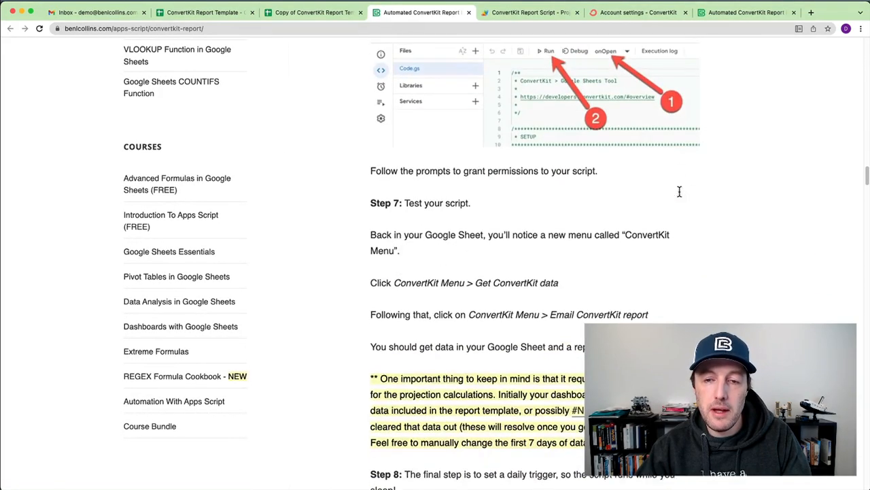
{"action": "scroll", "scroll_direction": "down", "scroll_amount": 3}
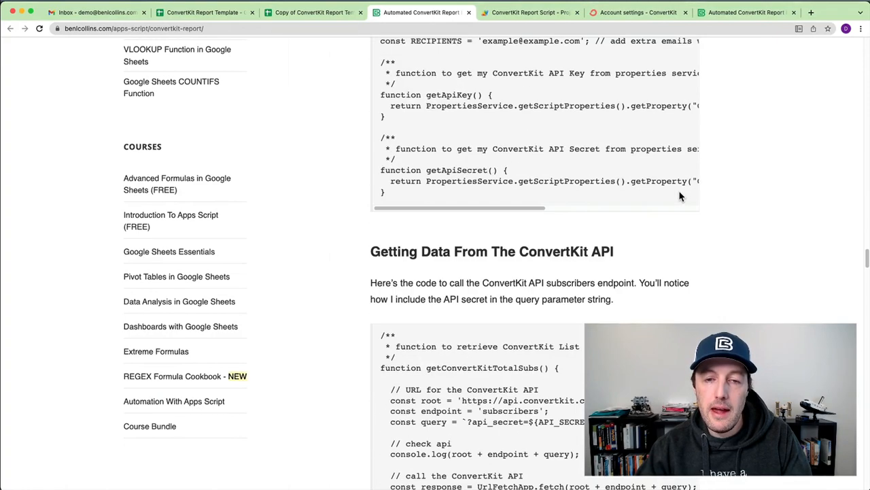
{"action": "scroll", "scroll_direction": "down", "scroll_amount": 3}
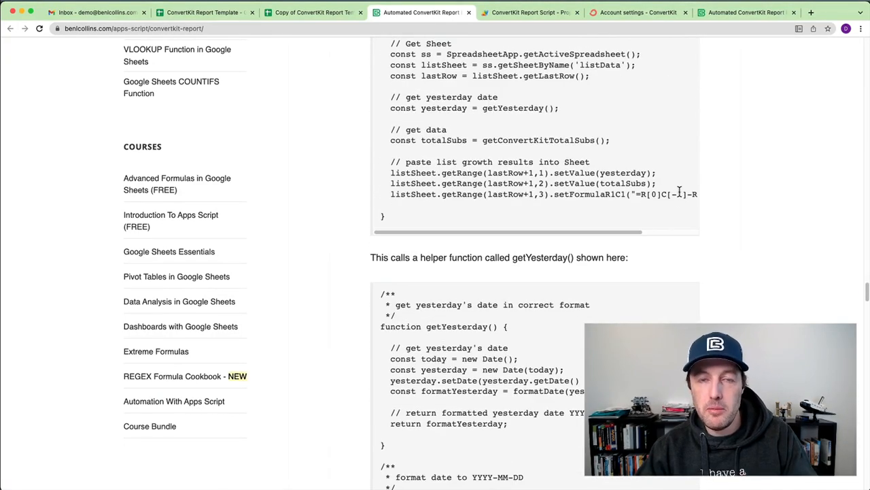
{"action": "scroll", "scroll_direction": "down", "scroll_amount": 3}
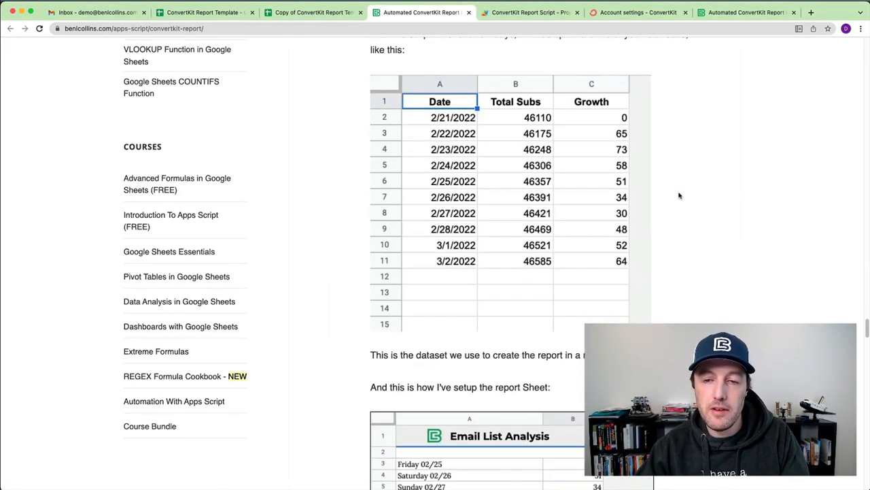
{"action": "scroll", "scroll_direction": "down", "scroll_amount": 3}
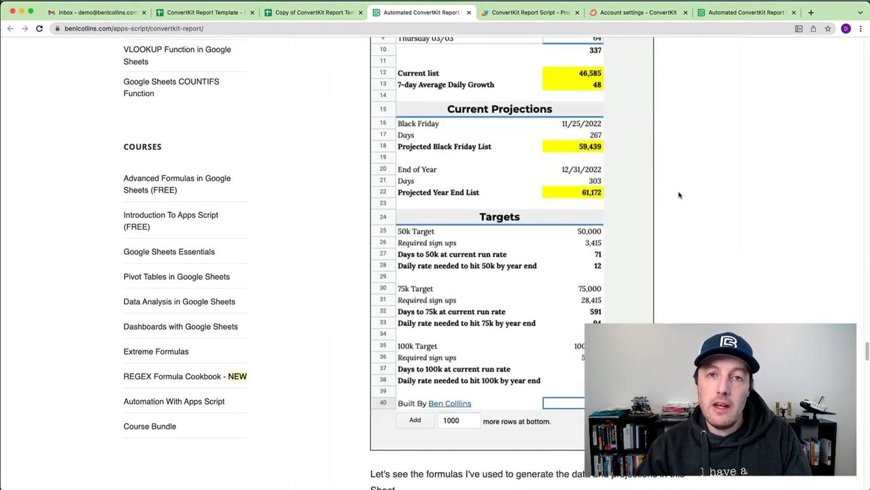